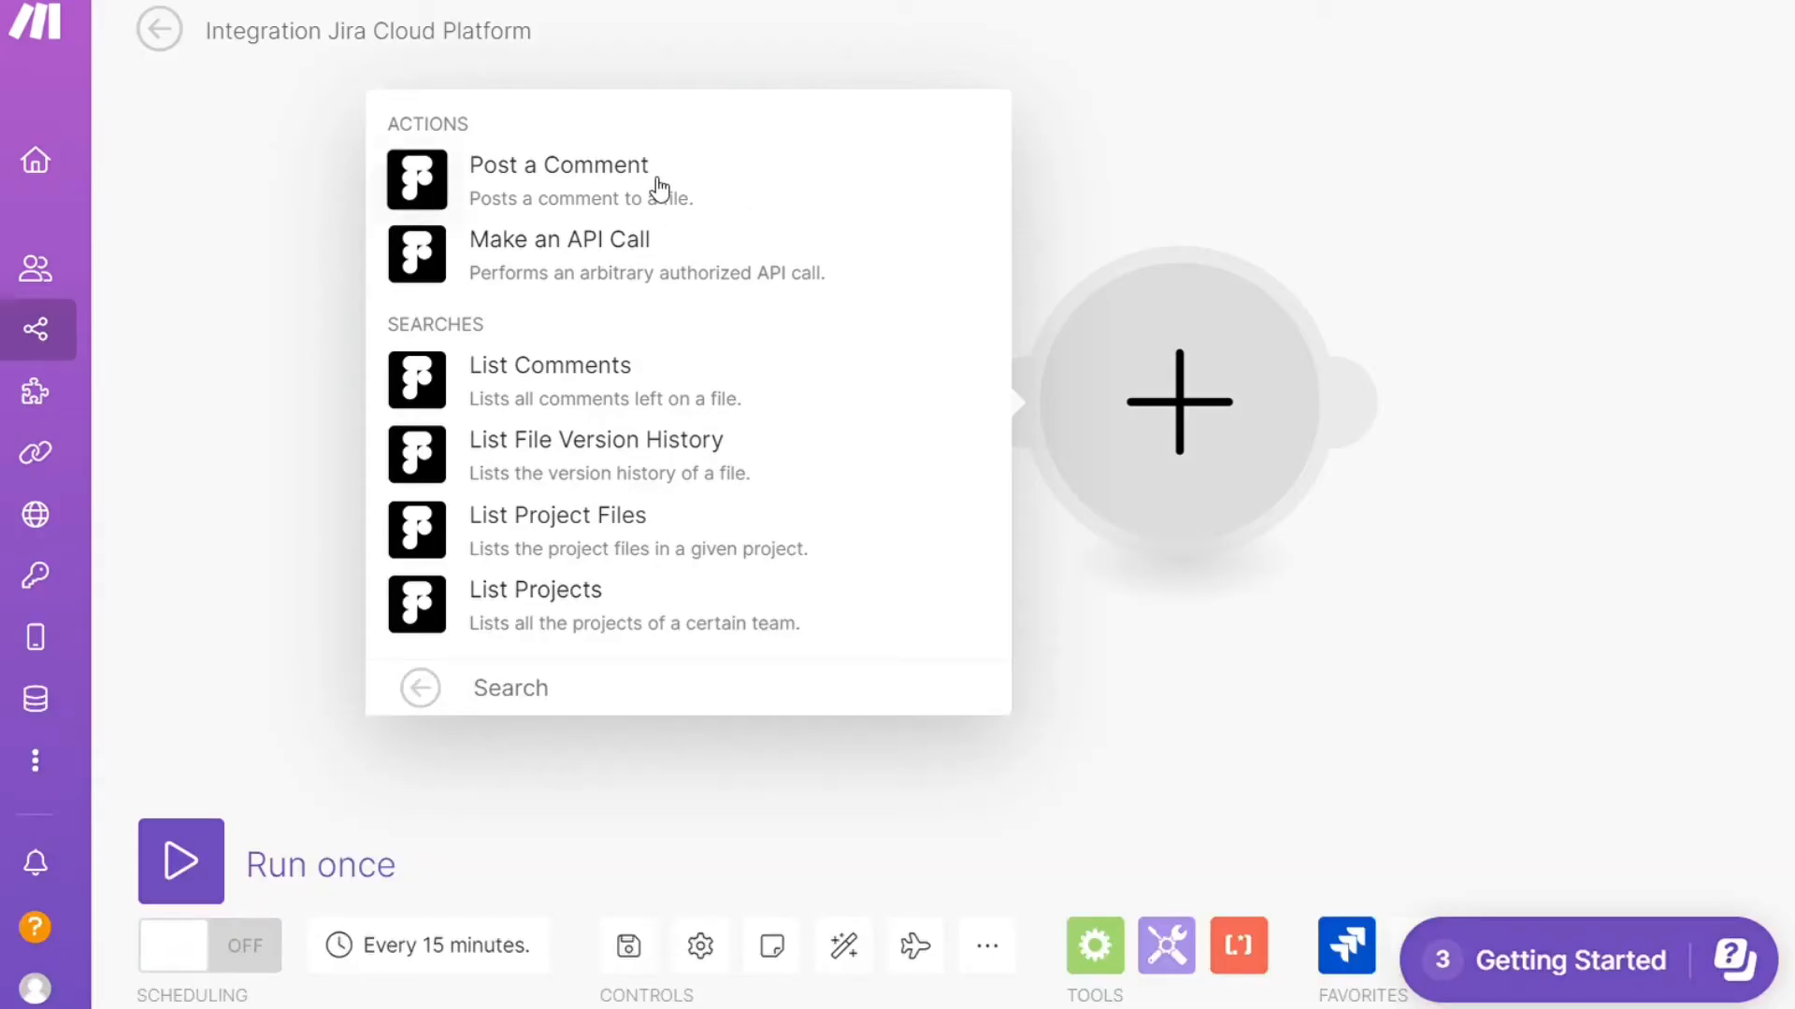
Choose Figma's Post a Comment action, then land on the Make homepage
click(559, 164)
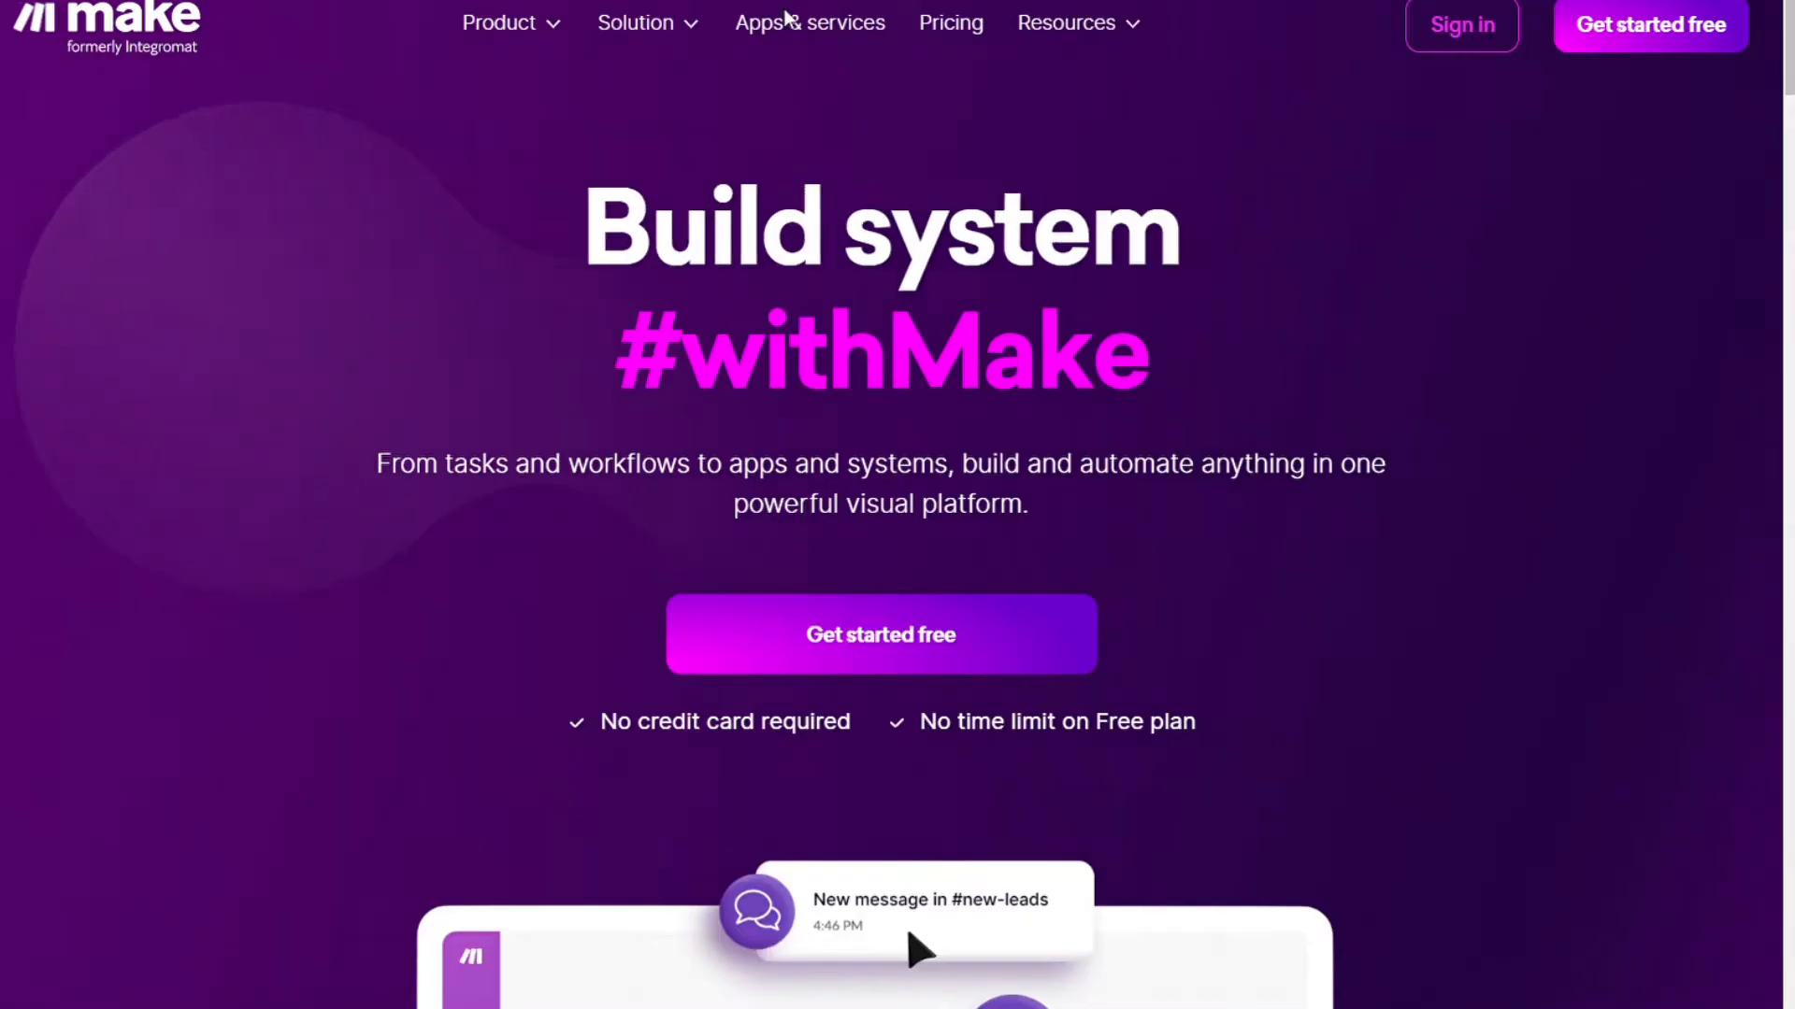
Browse the Apps & services directory from the homepage and start signing up for a free account
scroll(down, 3)
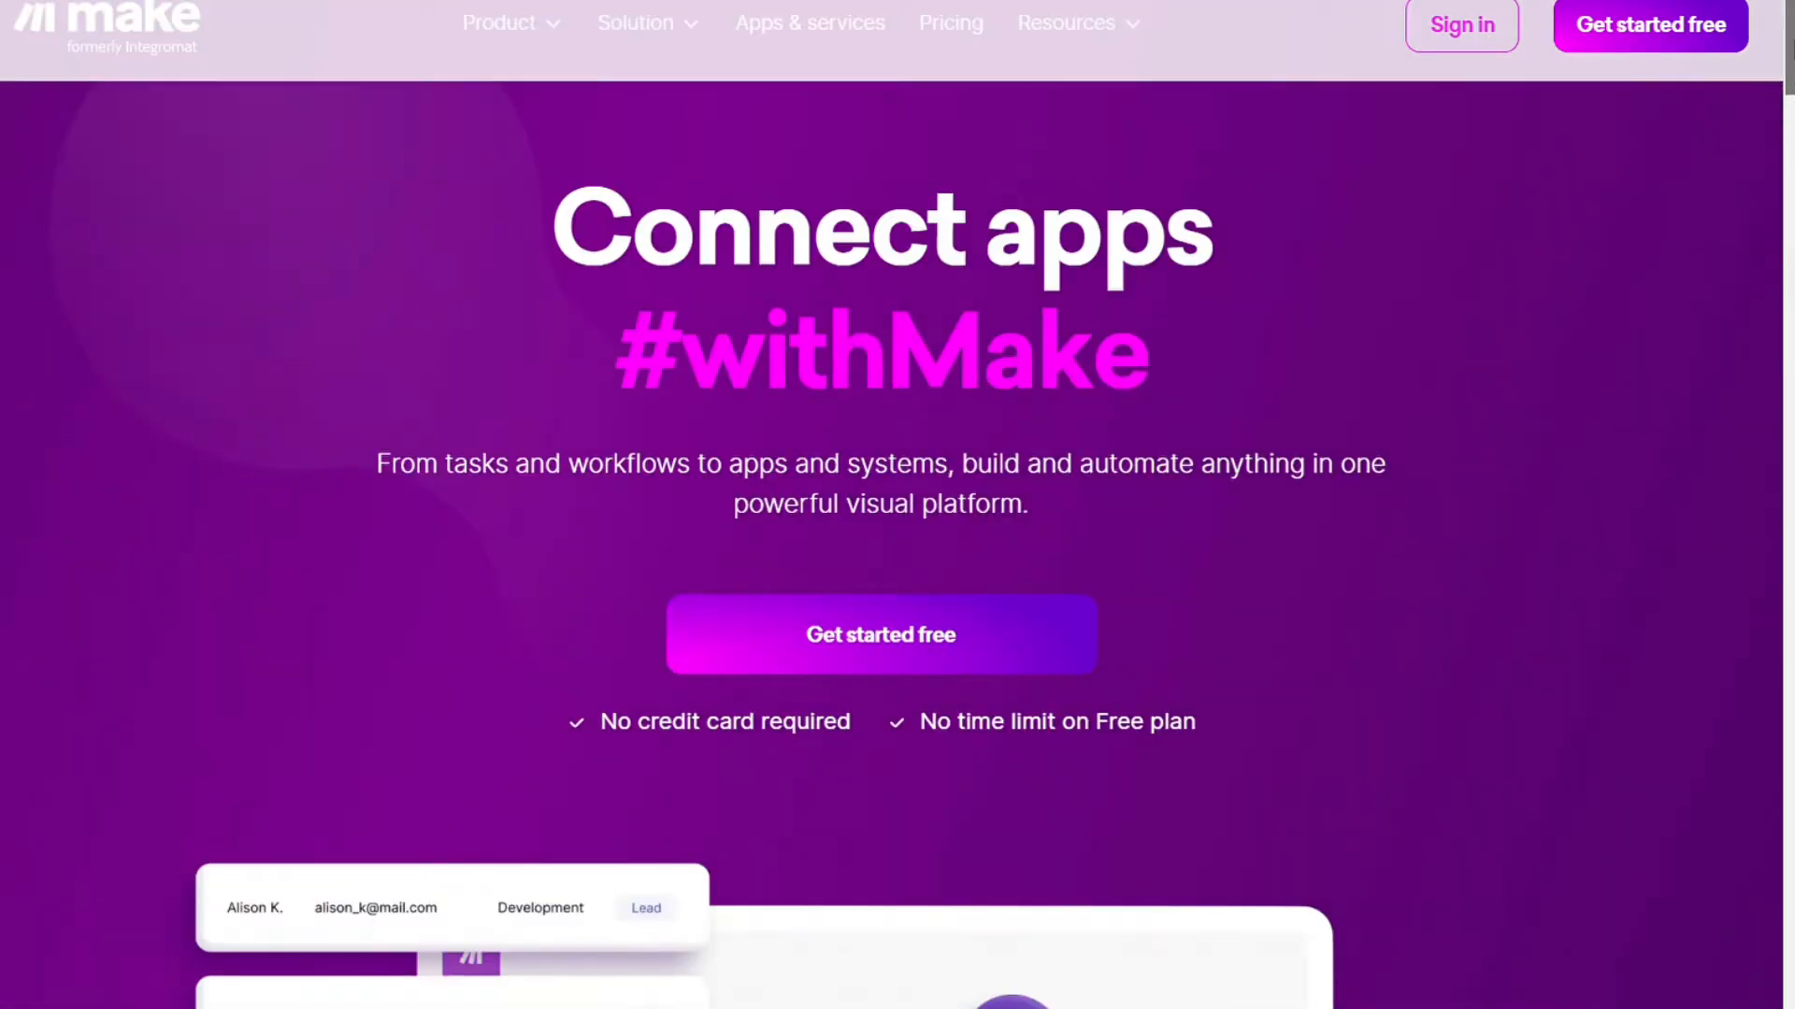
click(809, 22)
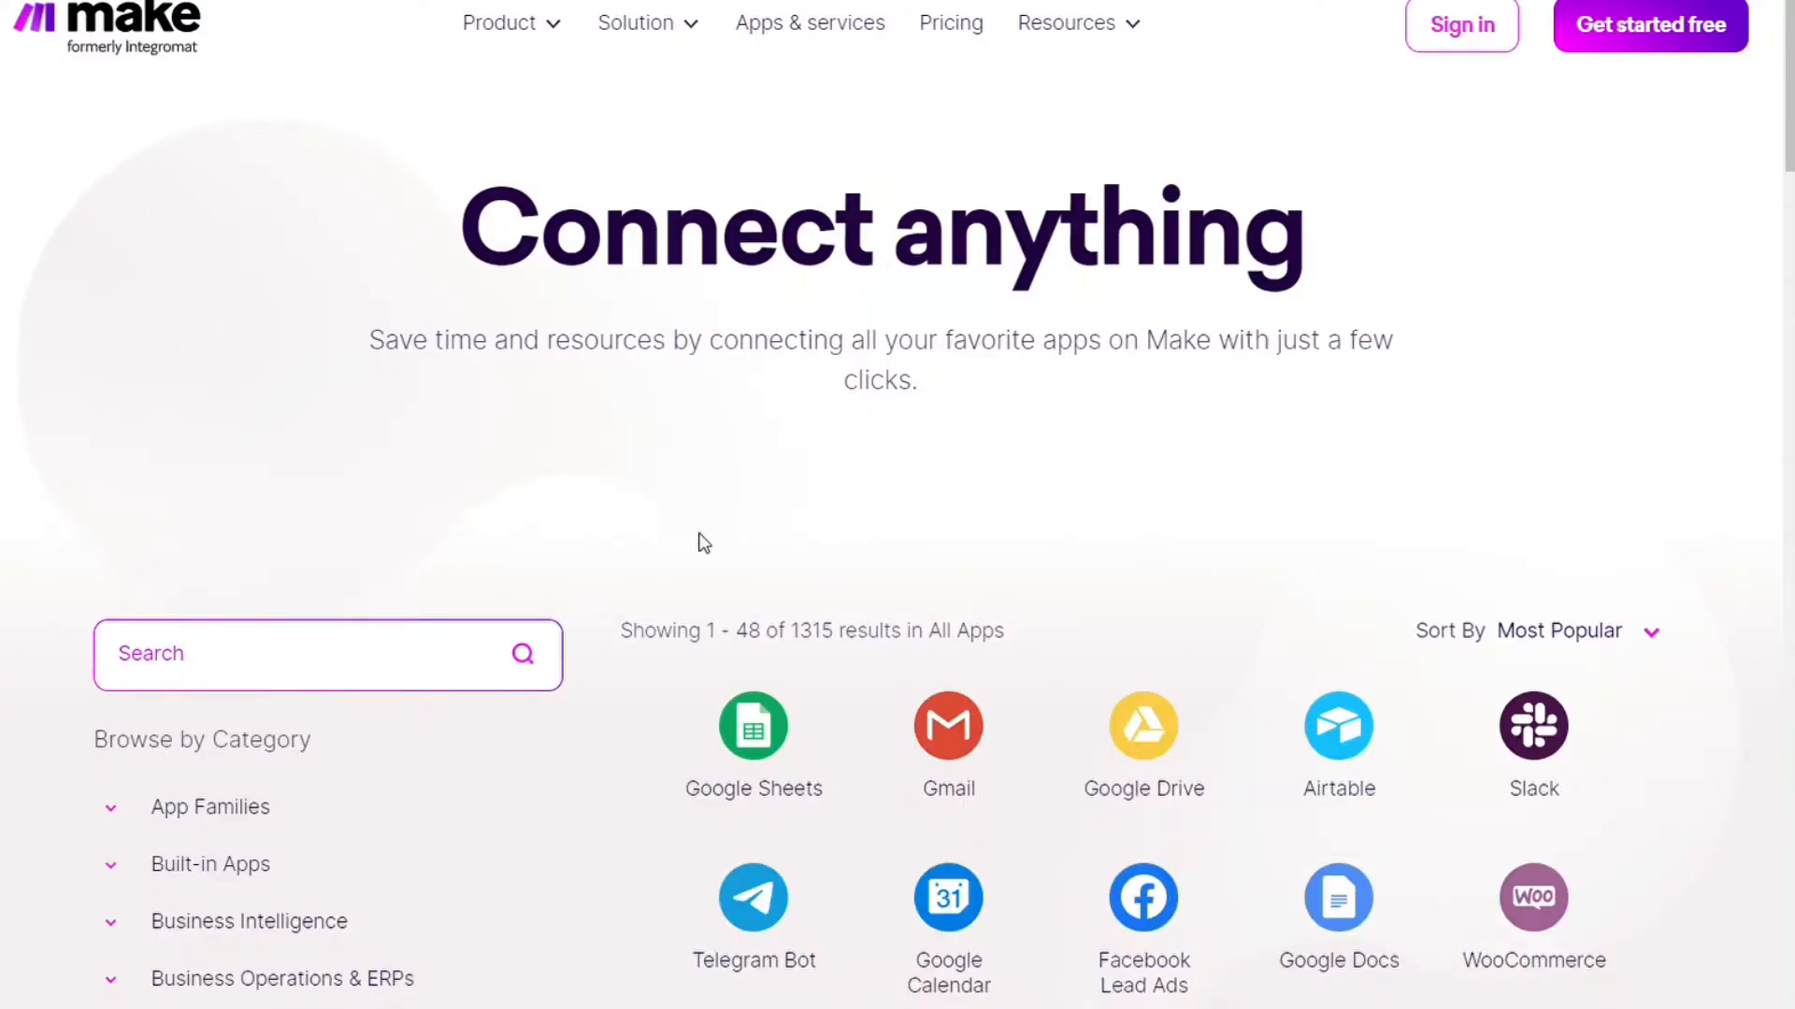
double_click(809, 630)
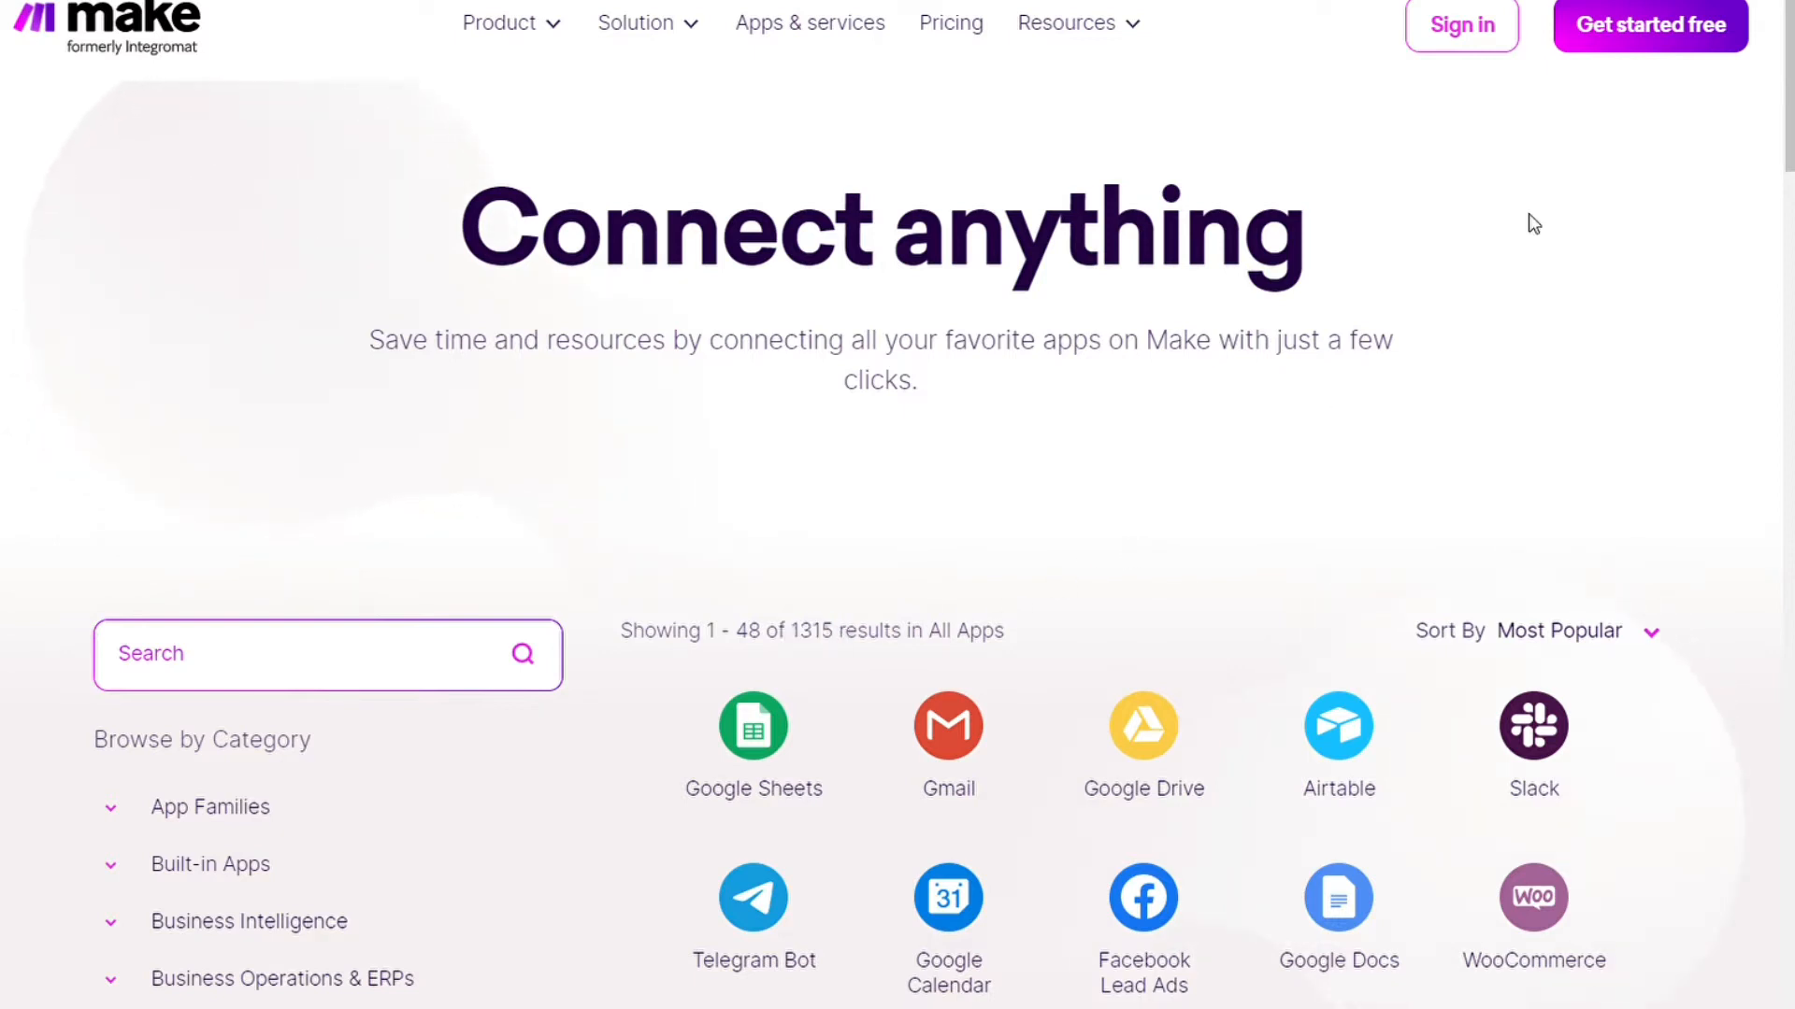
mouse_move(1664, 49)
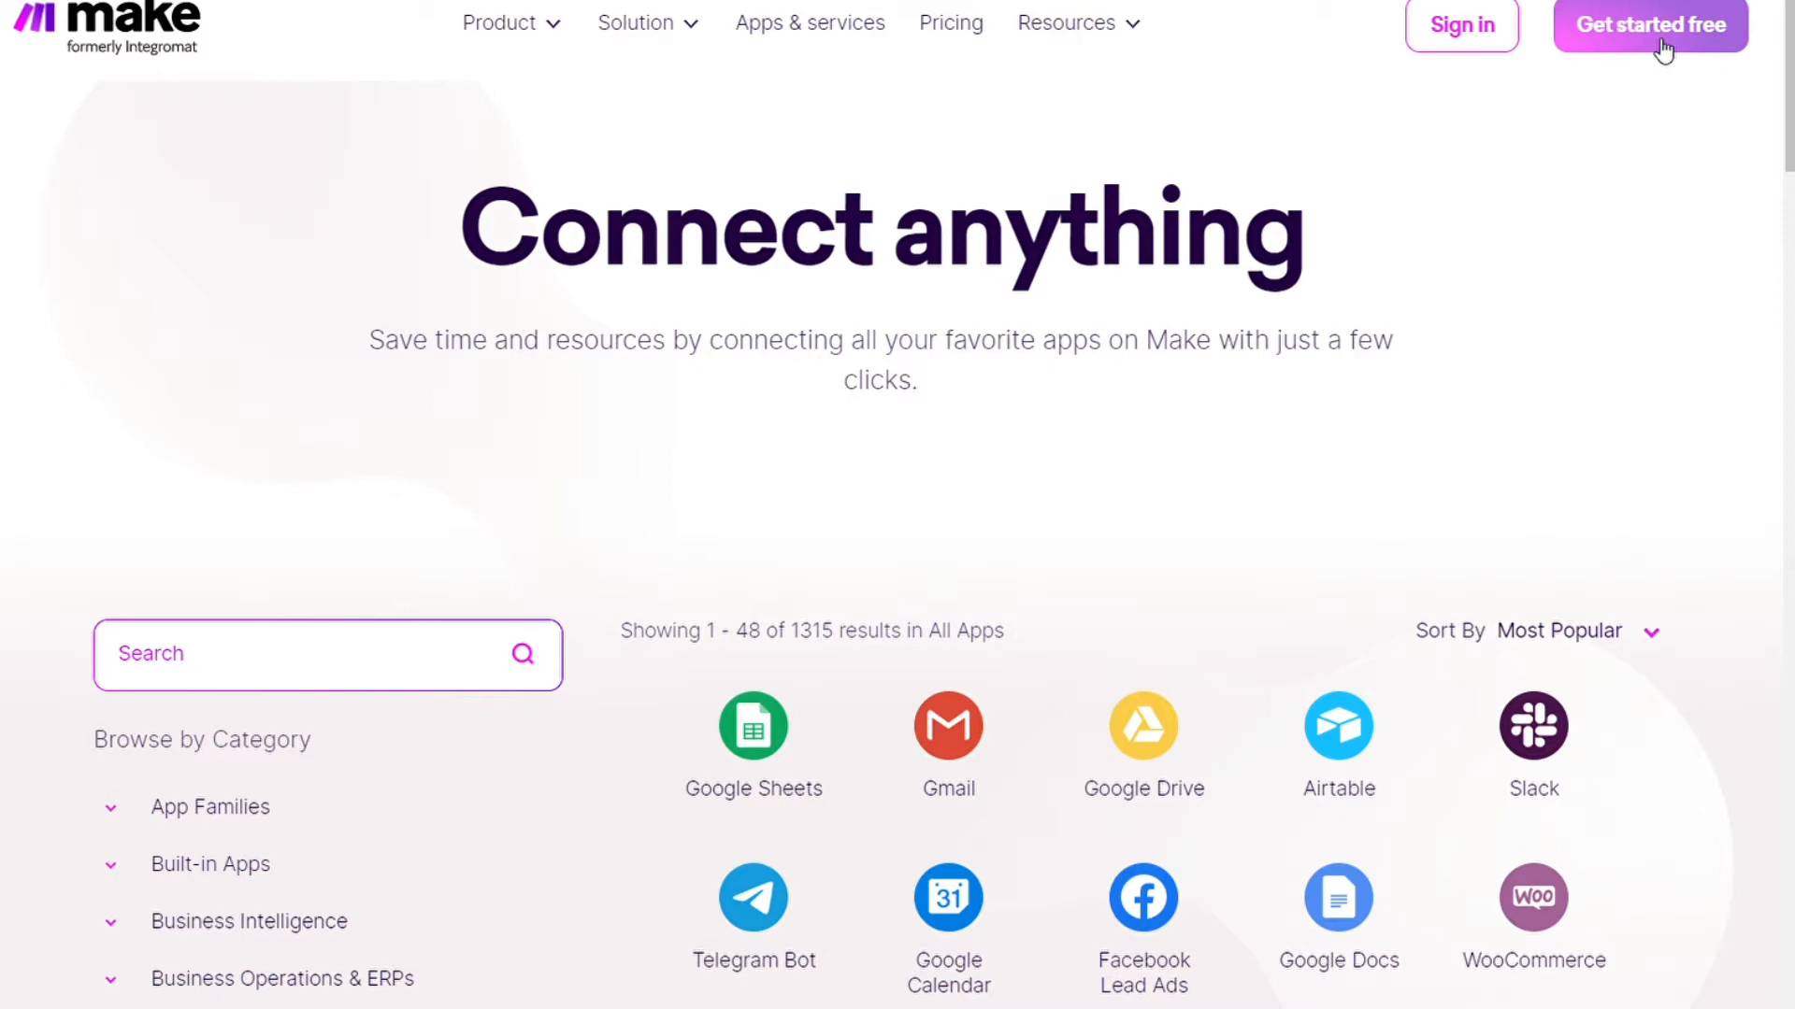
mouse_move(981, 64)
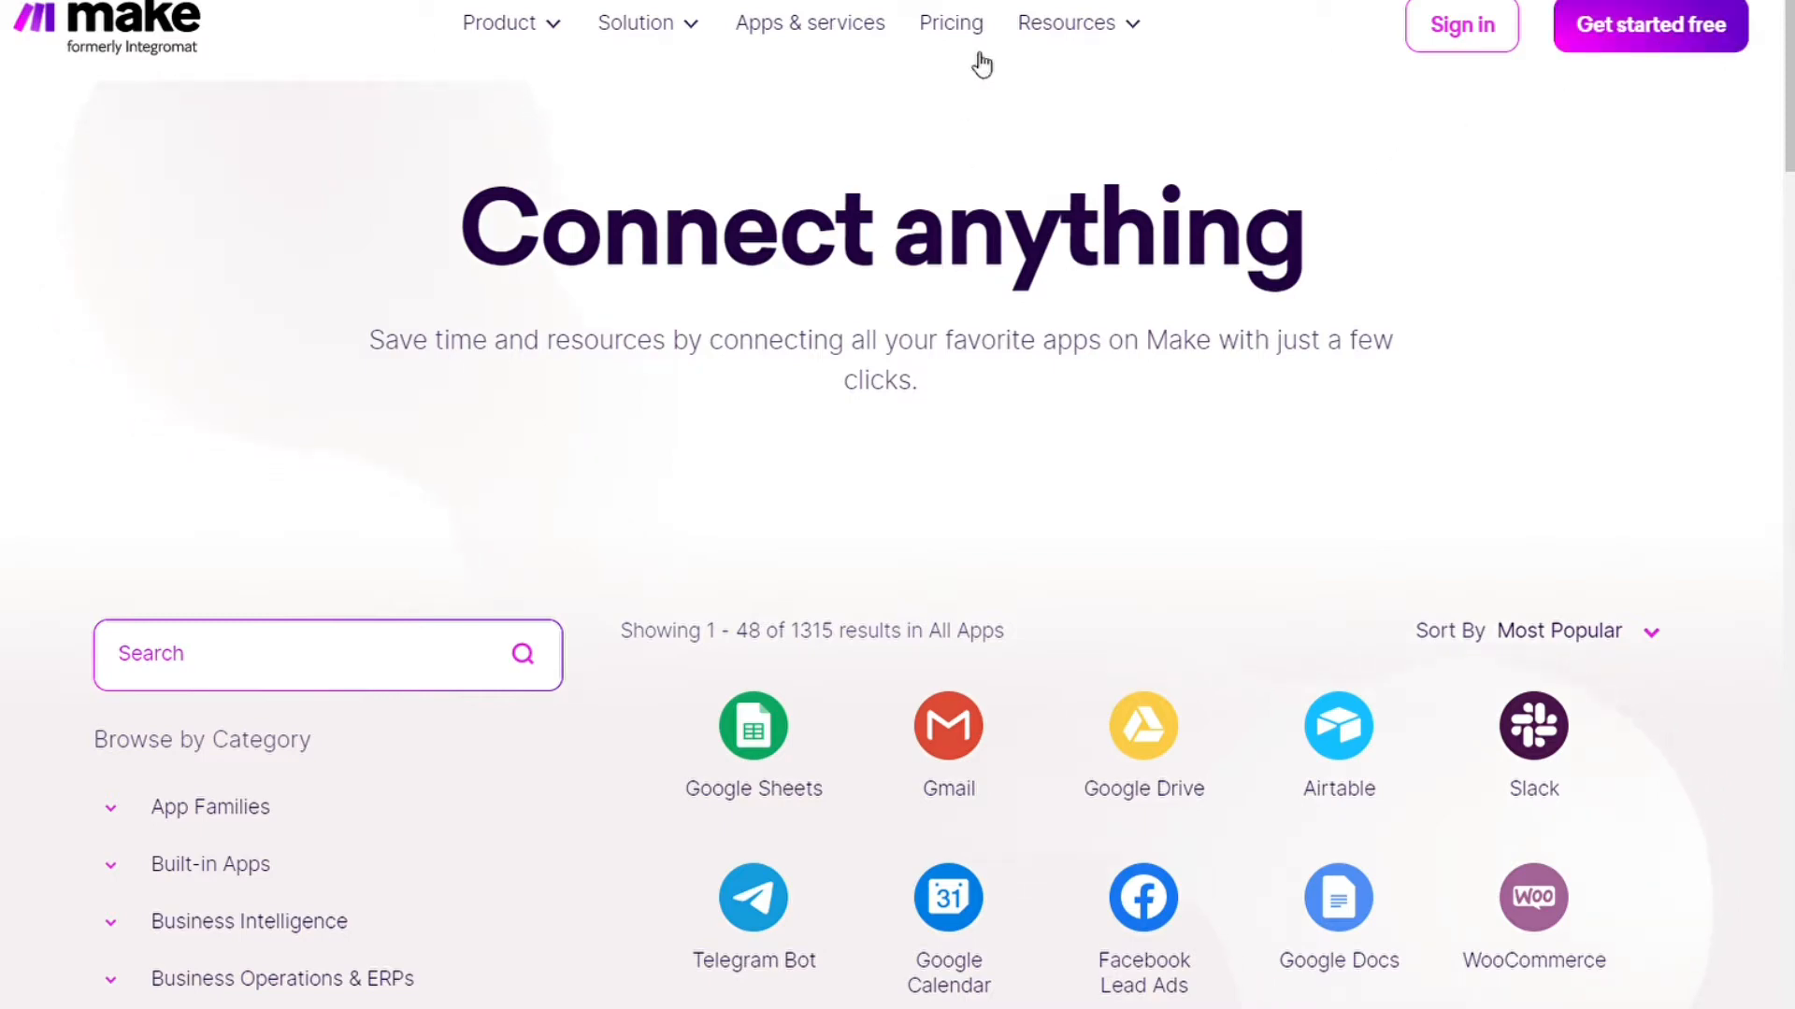
click(1649, 24)
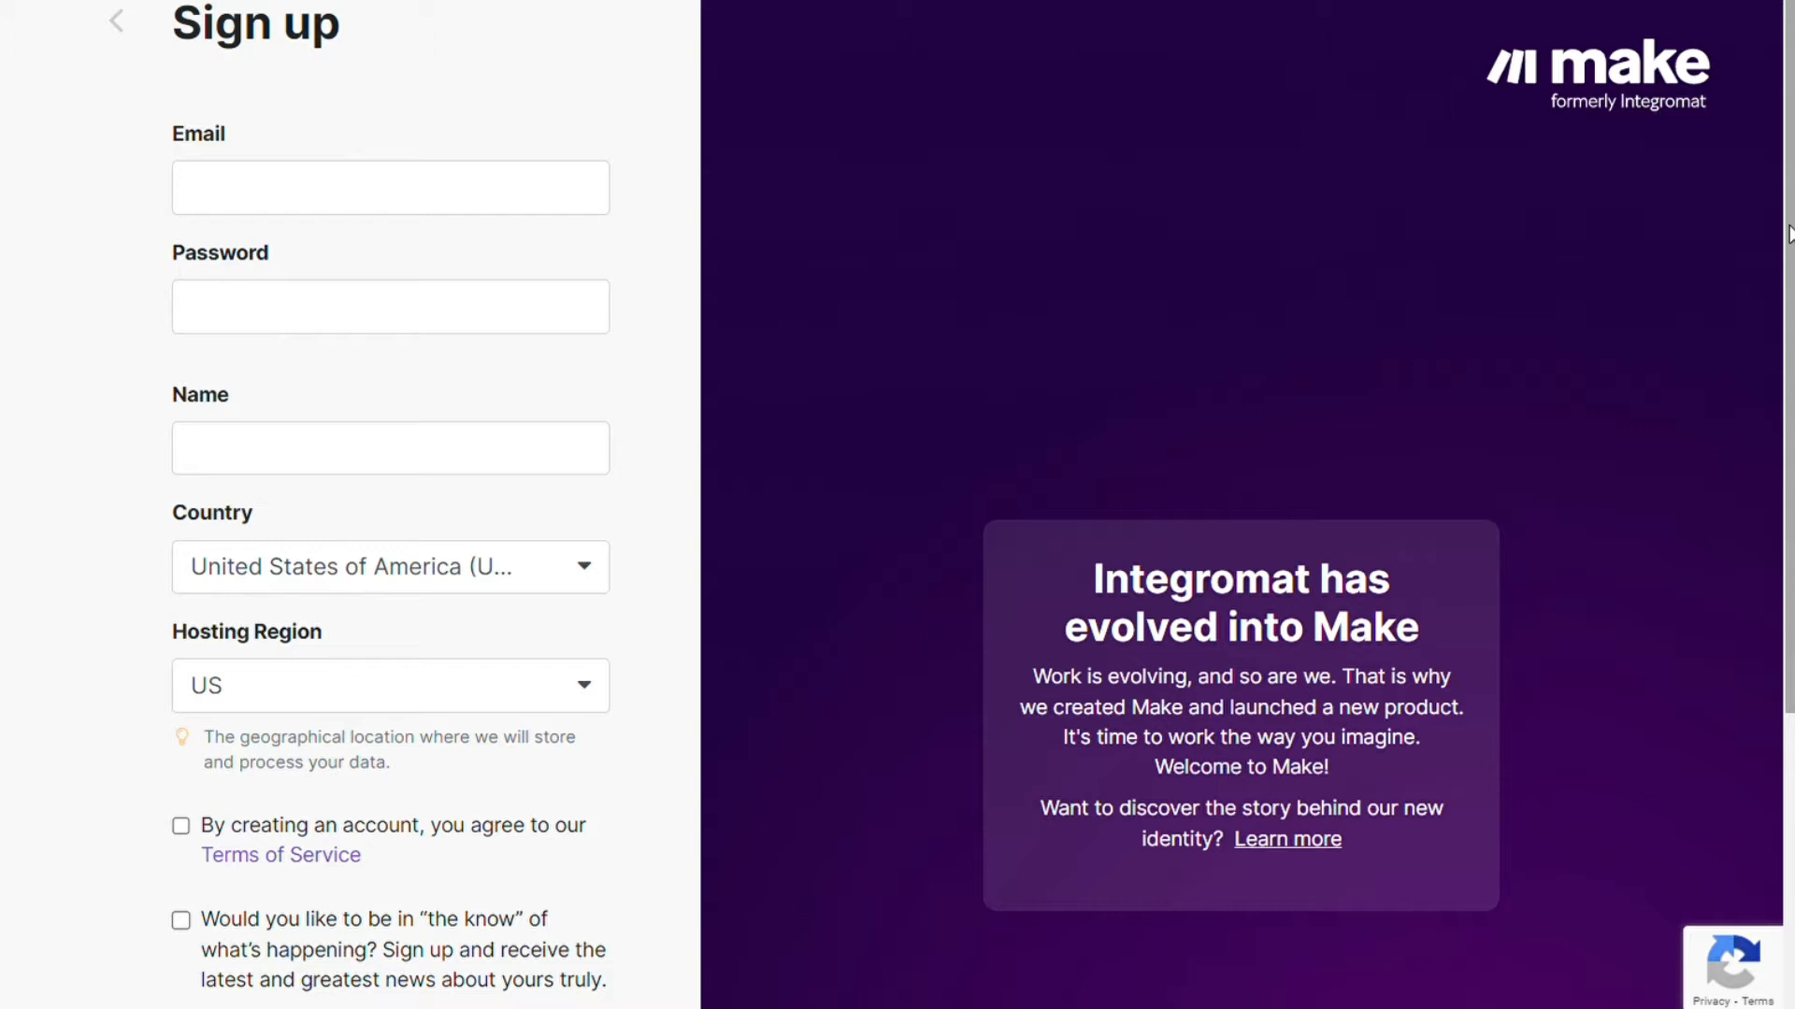
Get through the sign-up form to the My Organization dashboard and create a new scenario
scroll(down, 3)
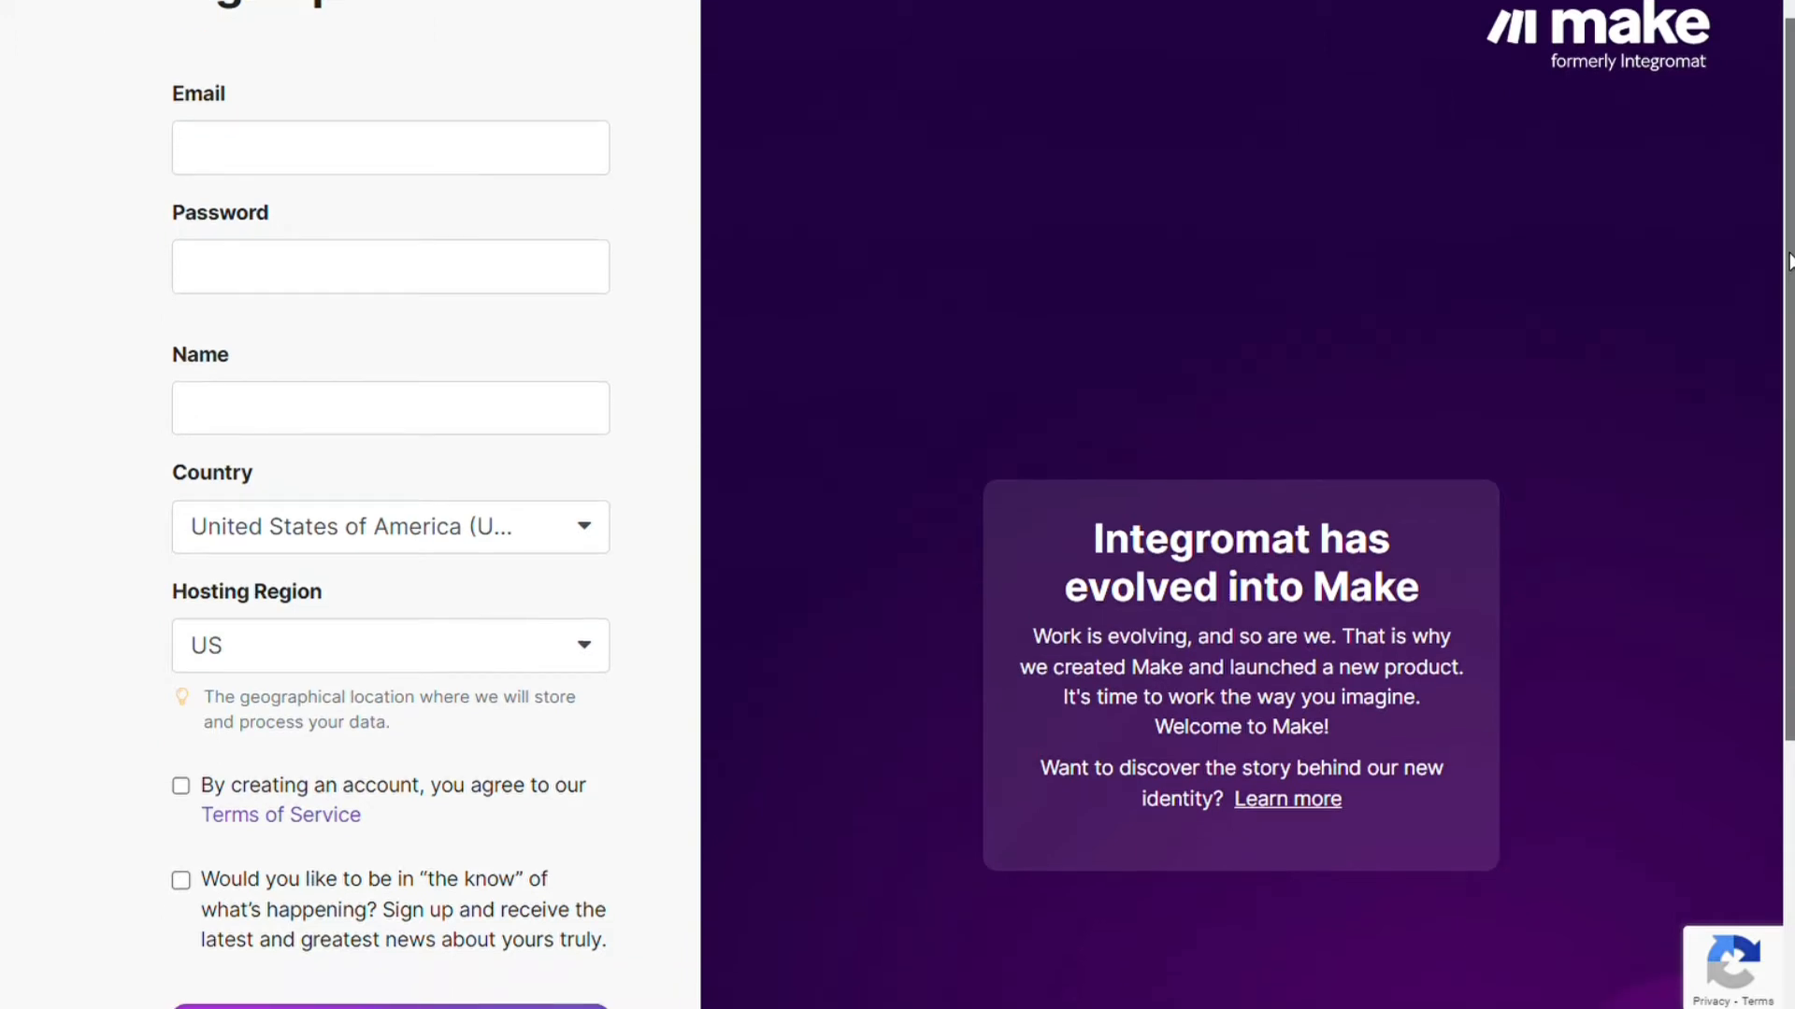
scroll(down, 3)
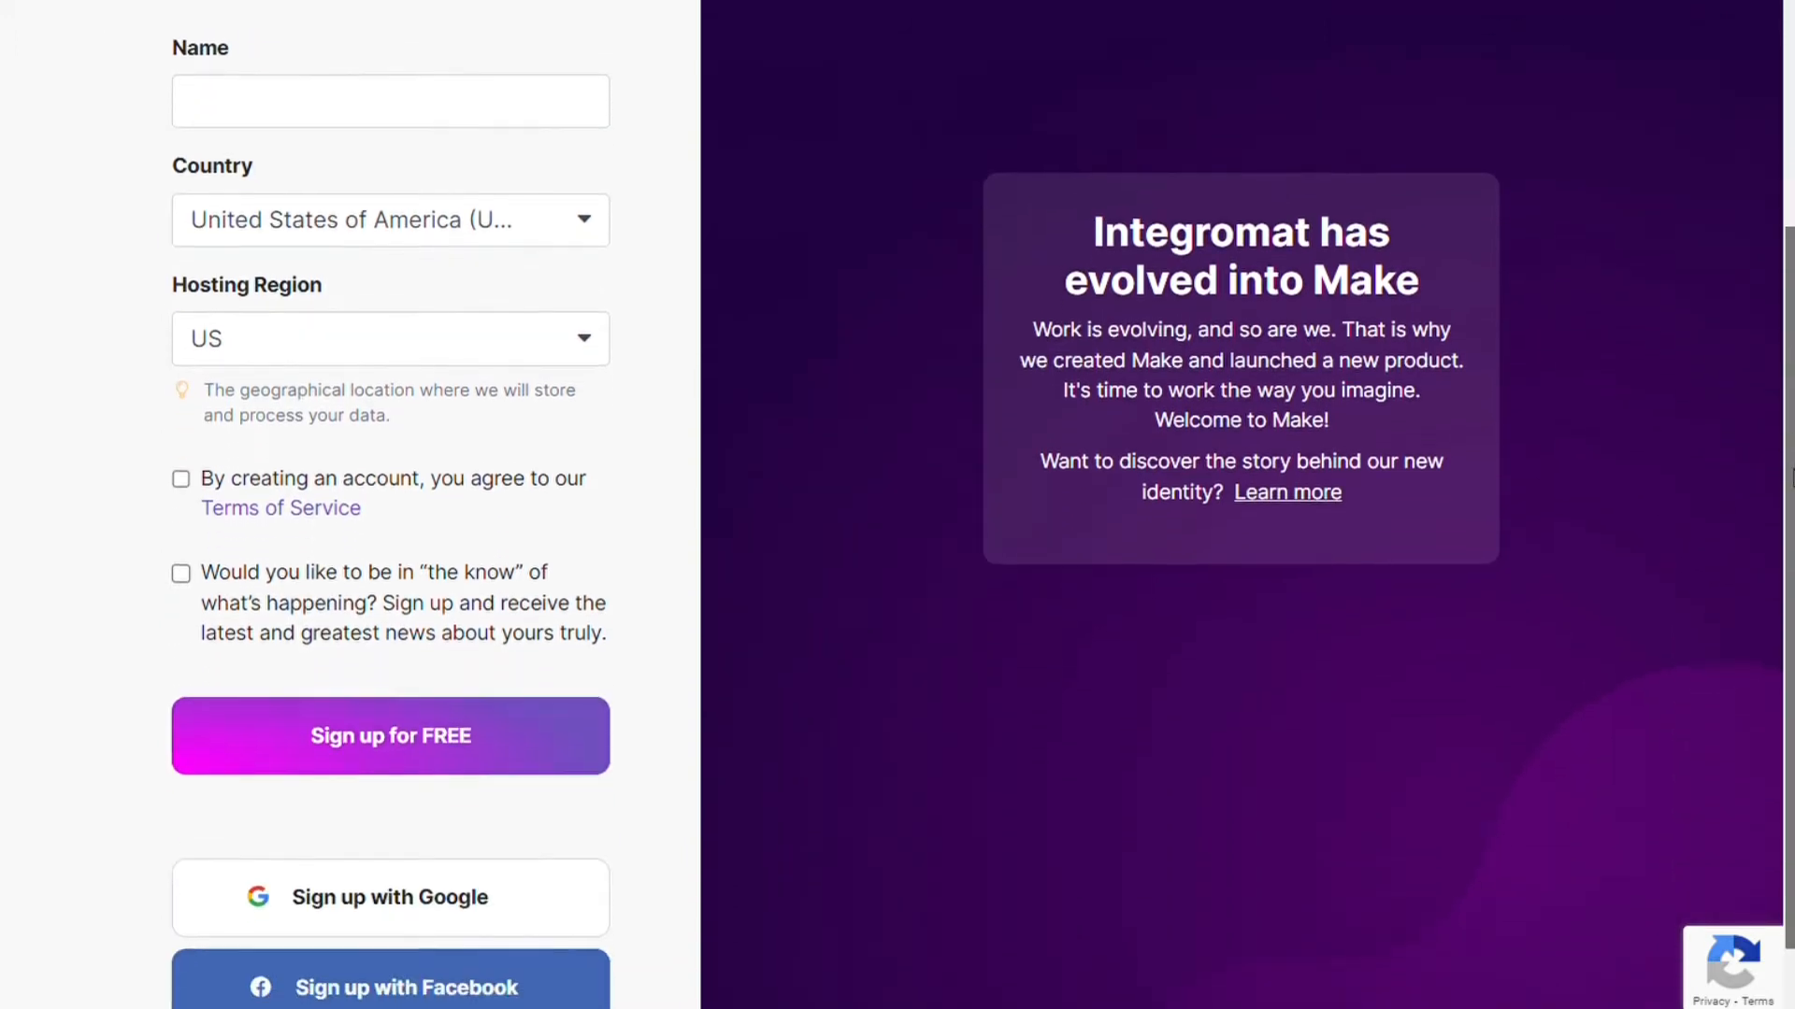
scroll(down, 3)
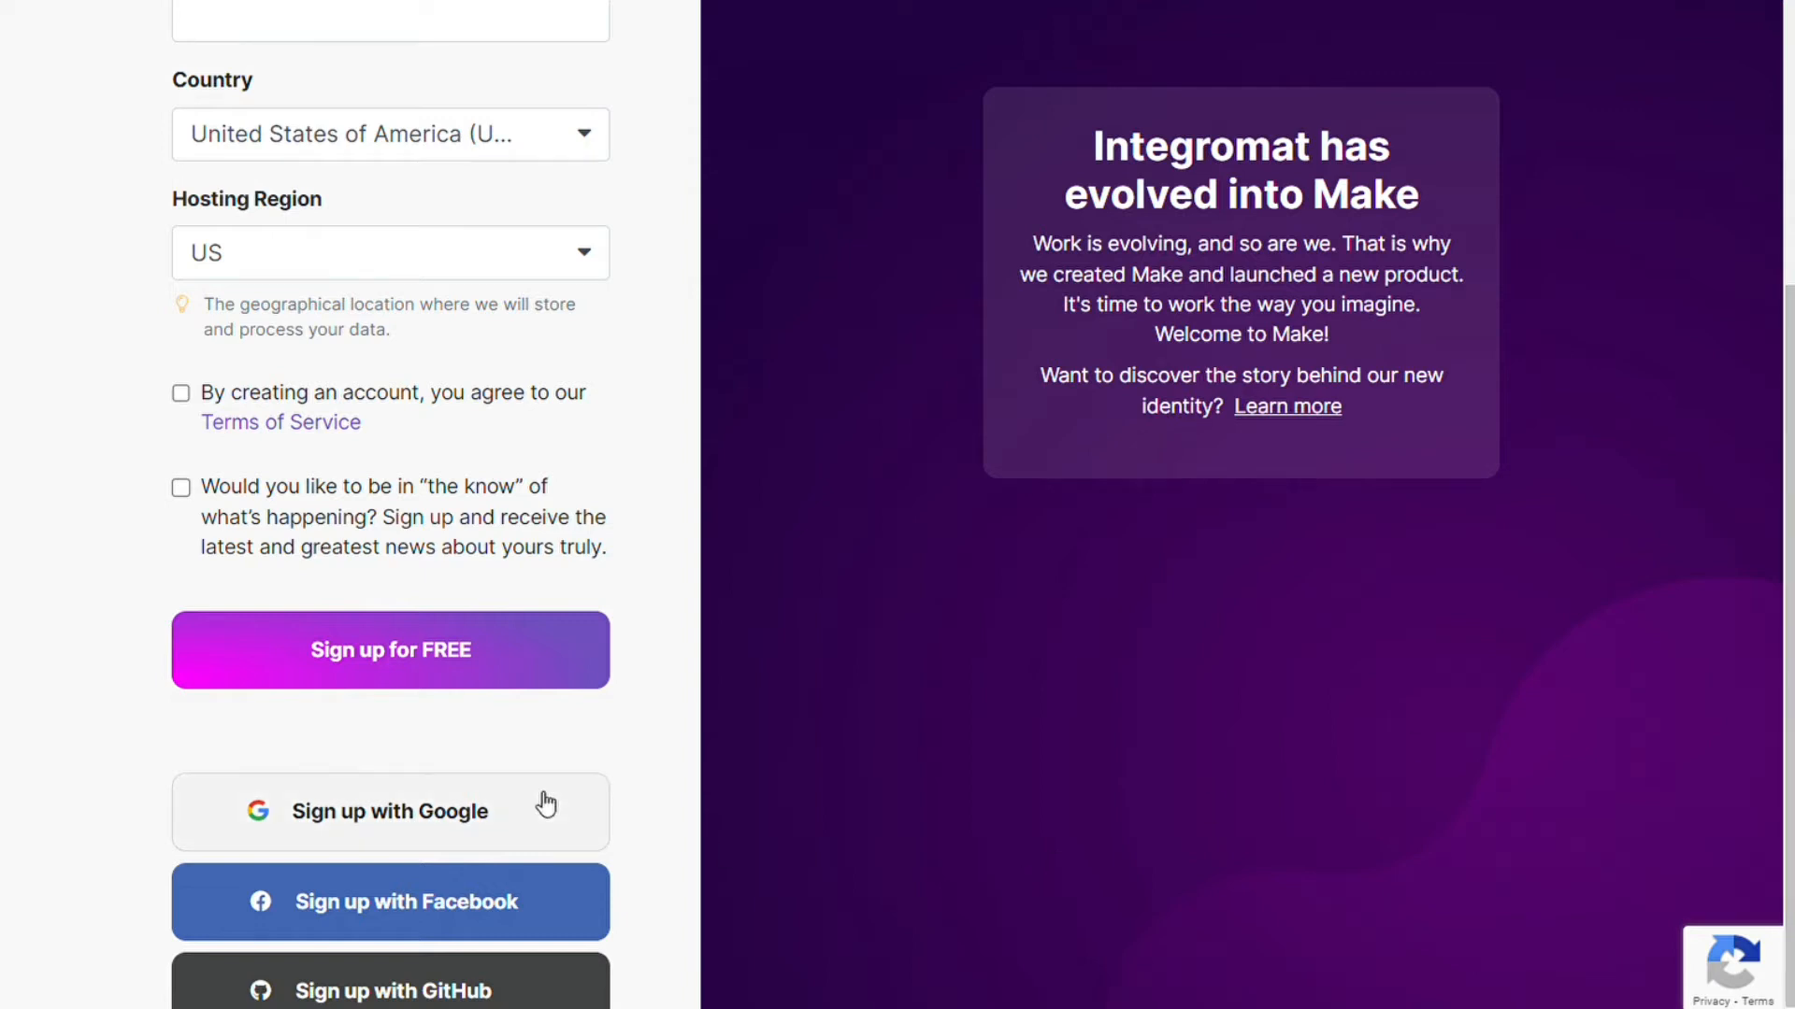
mouse_move(415, 991)
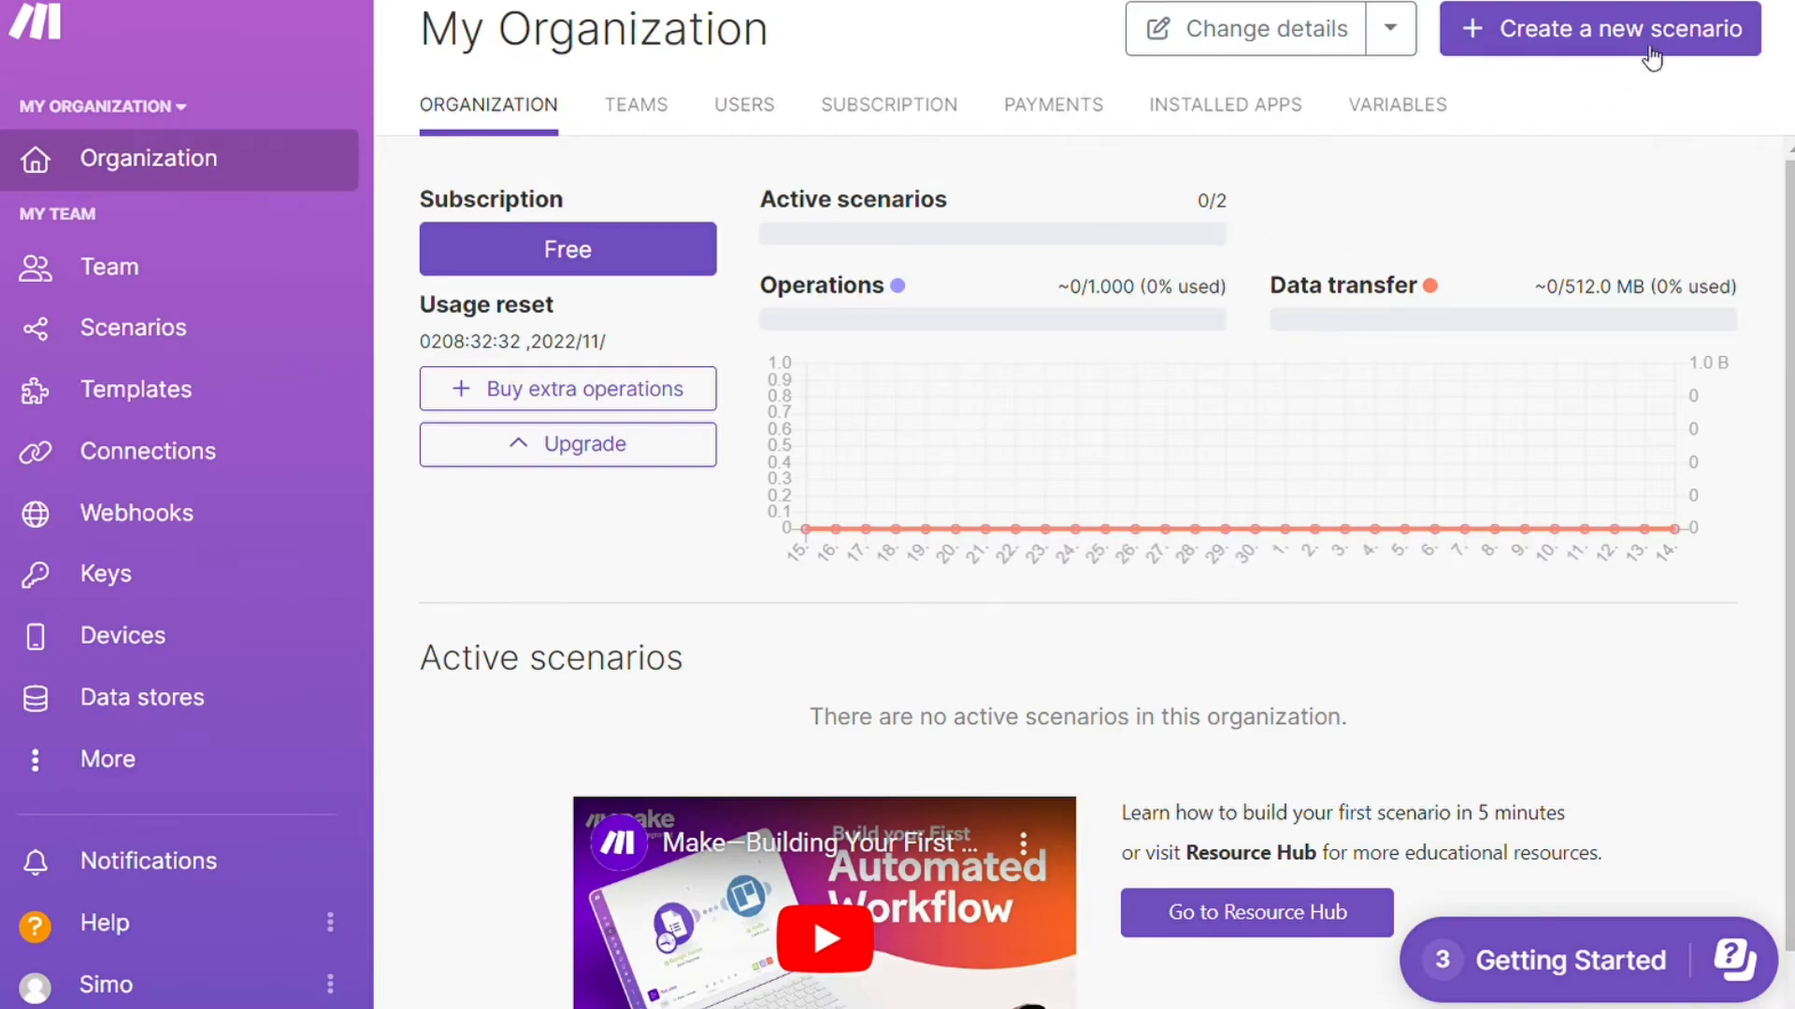
mouse_move(1642, 44)
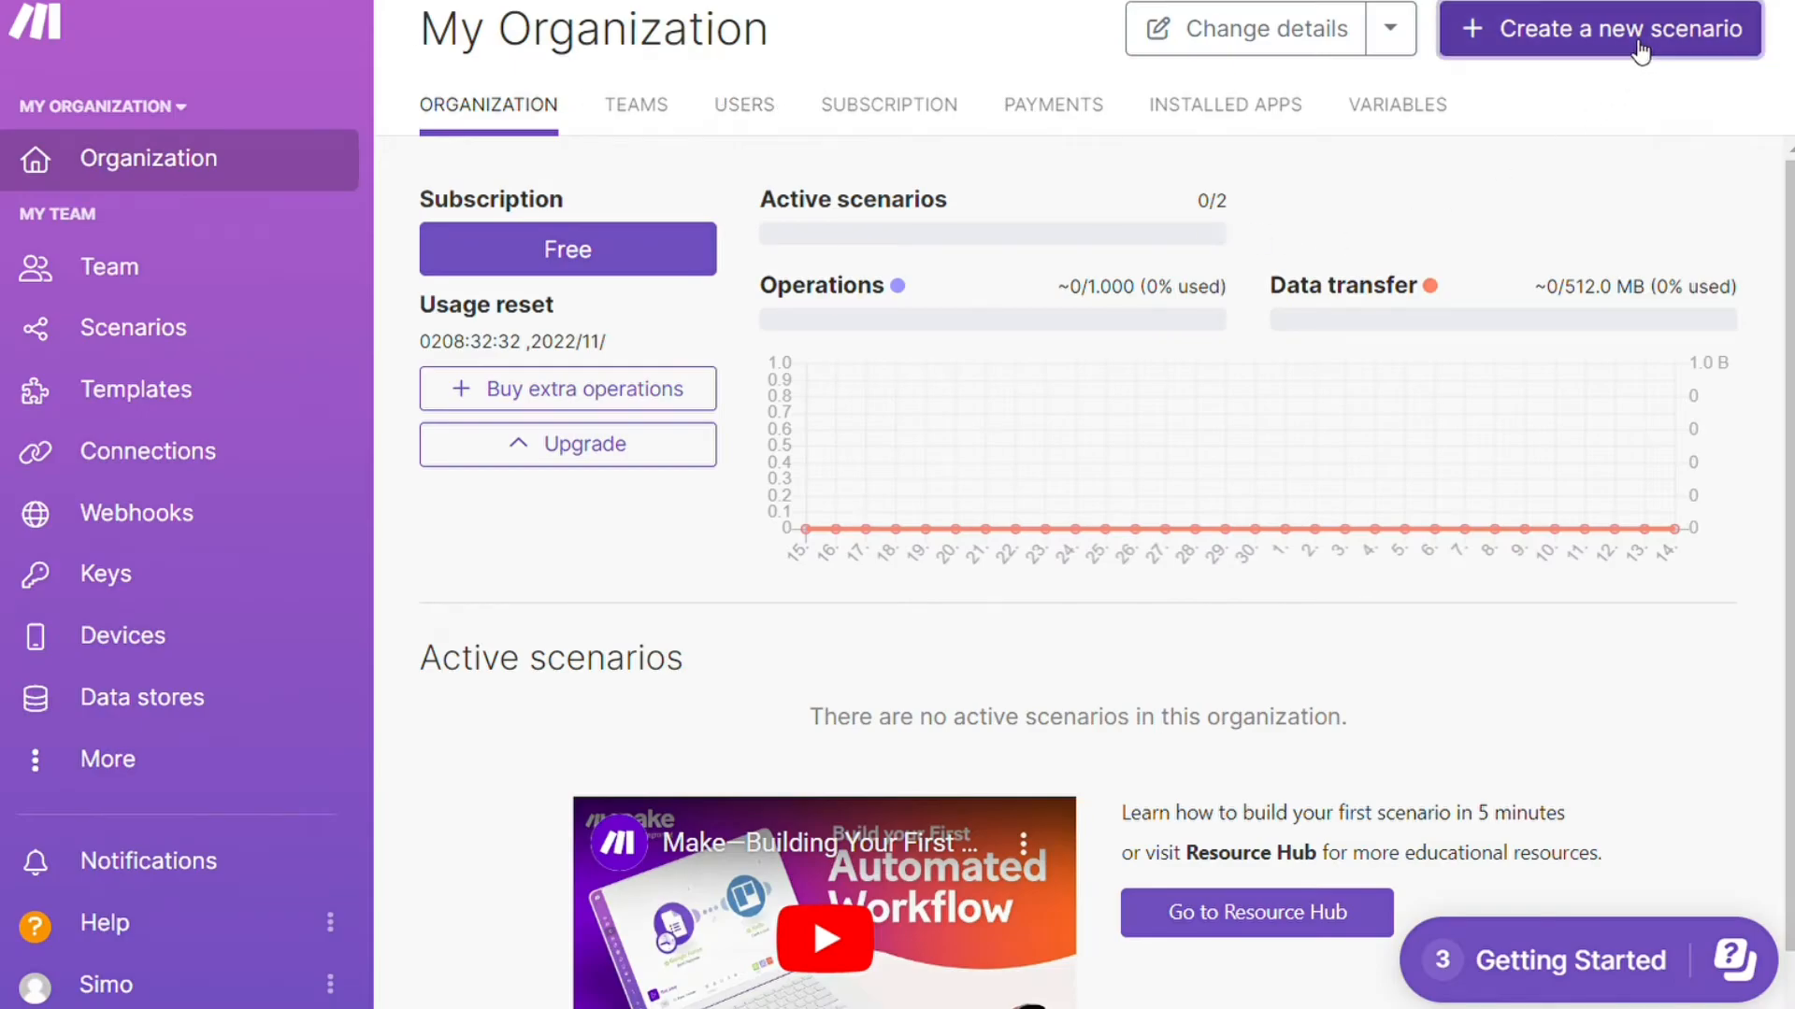
click(1598, 28)
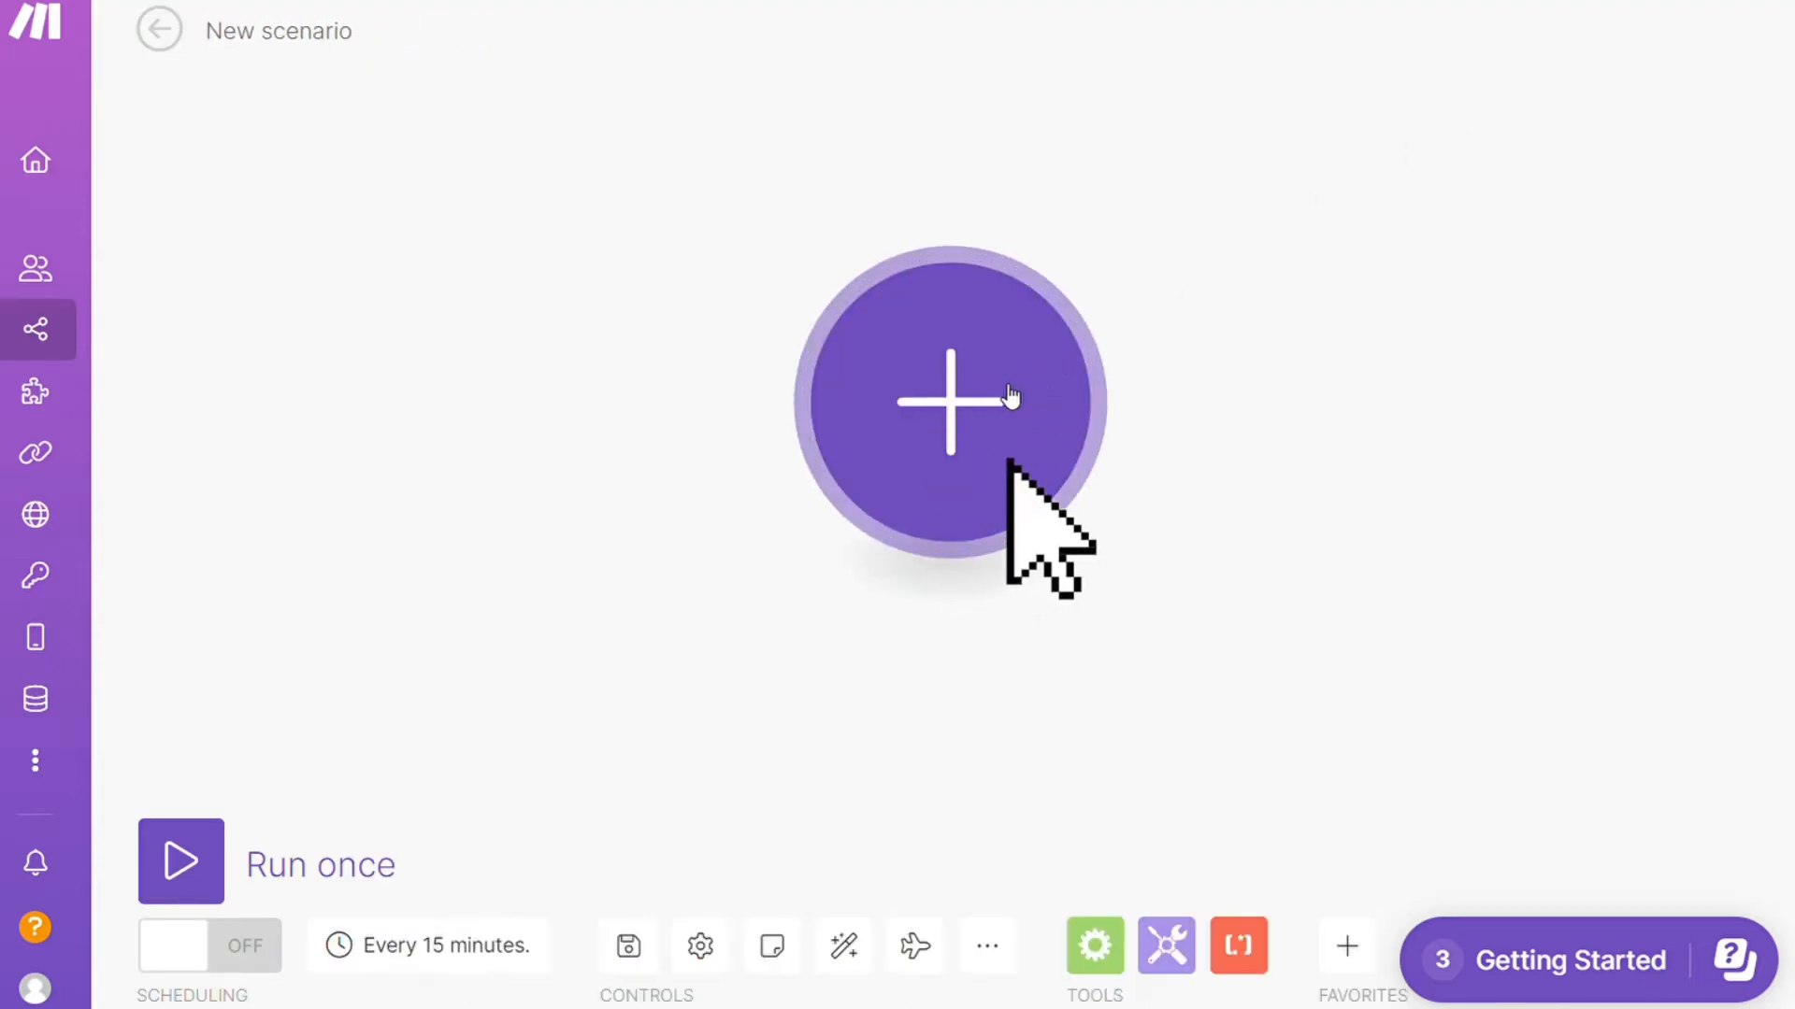
click(949, 402)
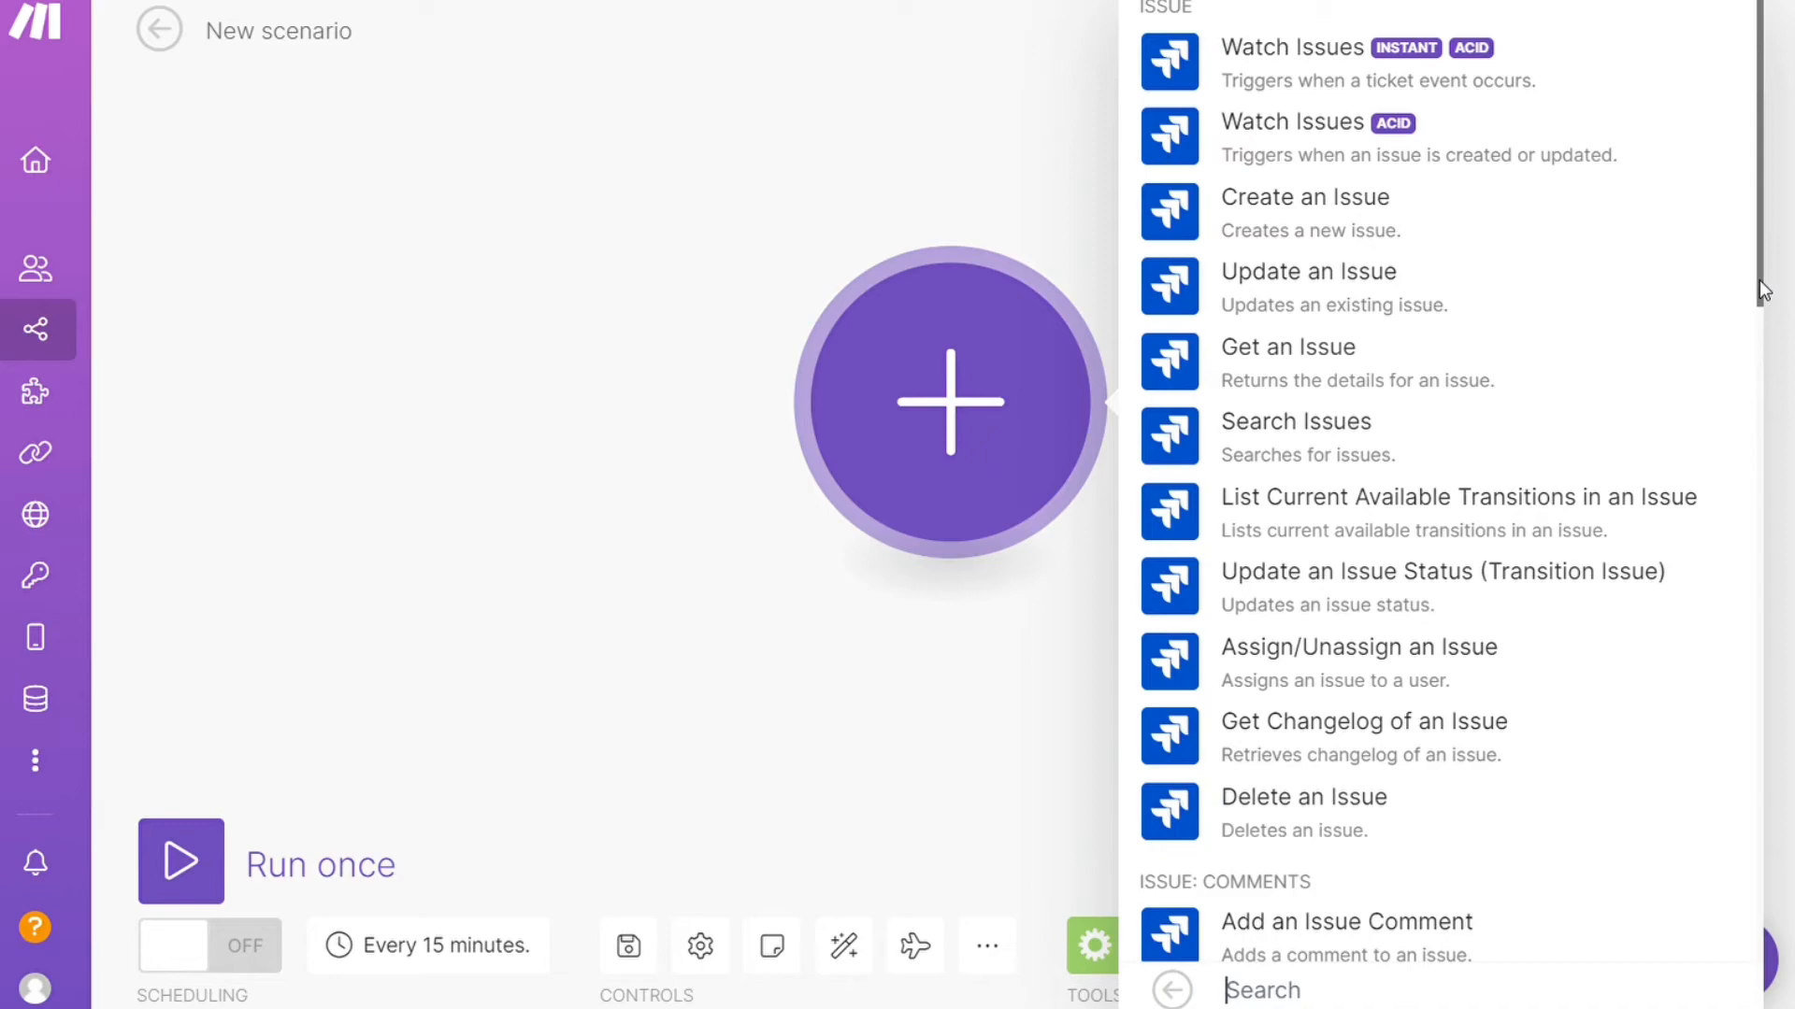
scroll(down, 3)
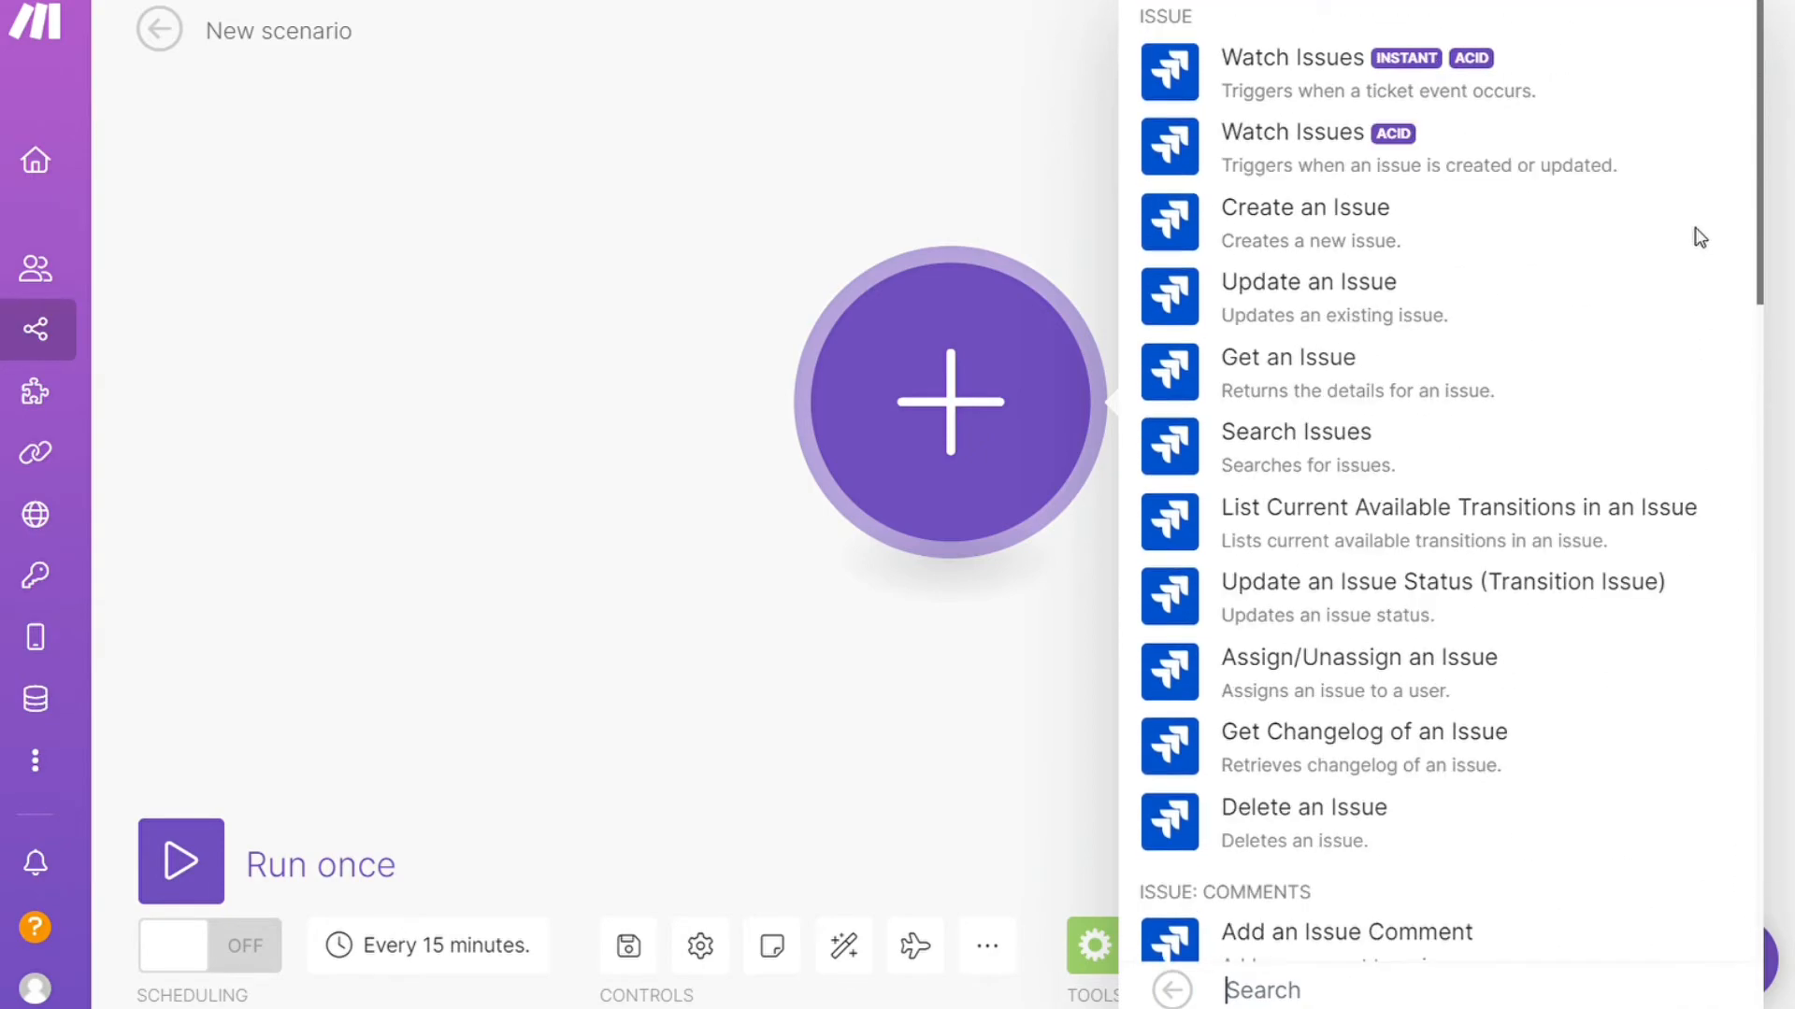
scroll(down, 3)
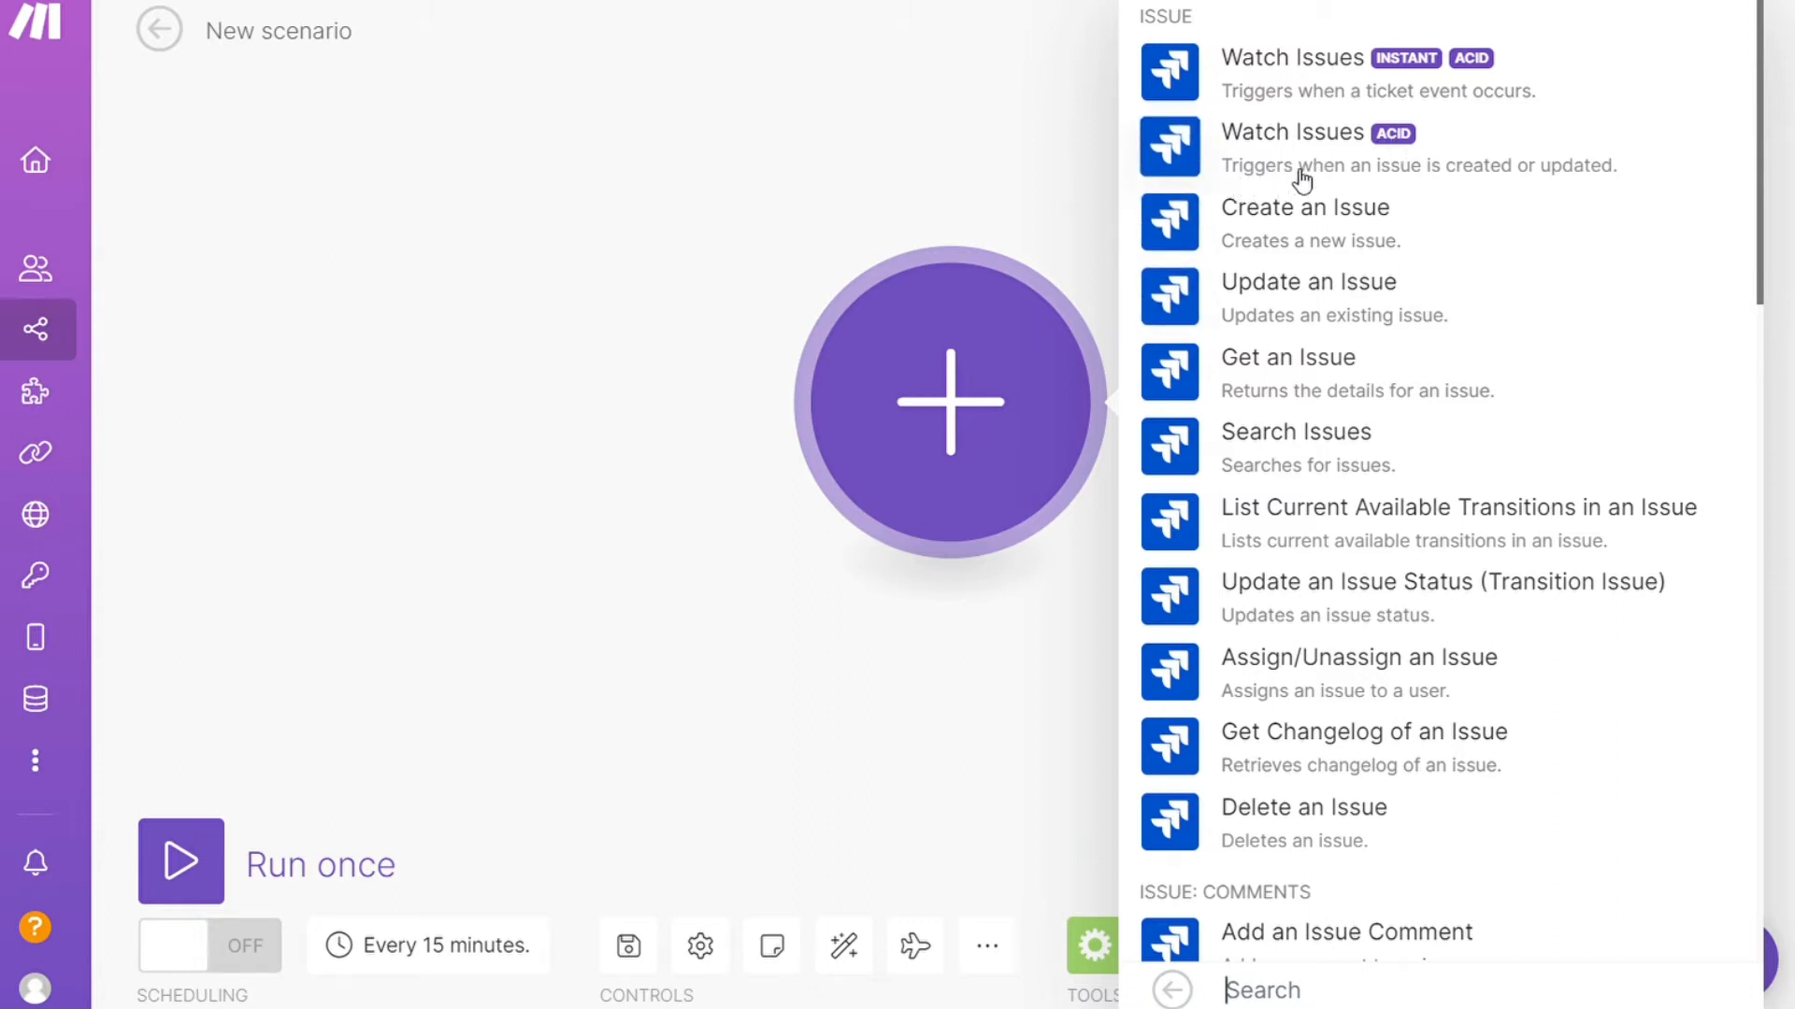
click(1291, 131)
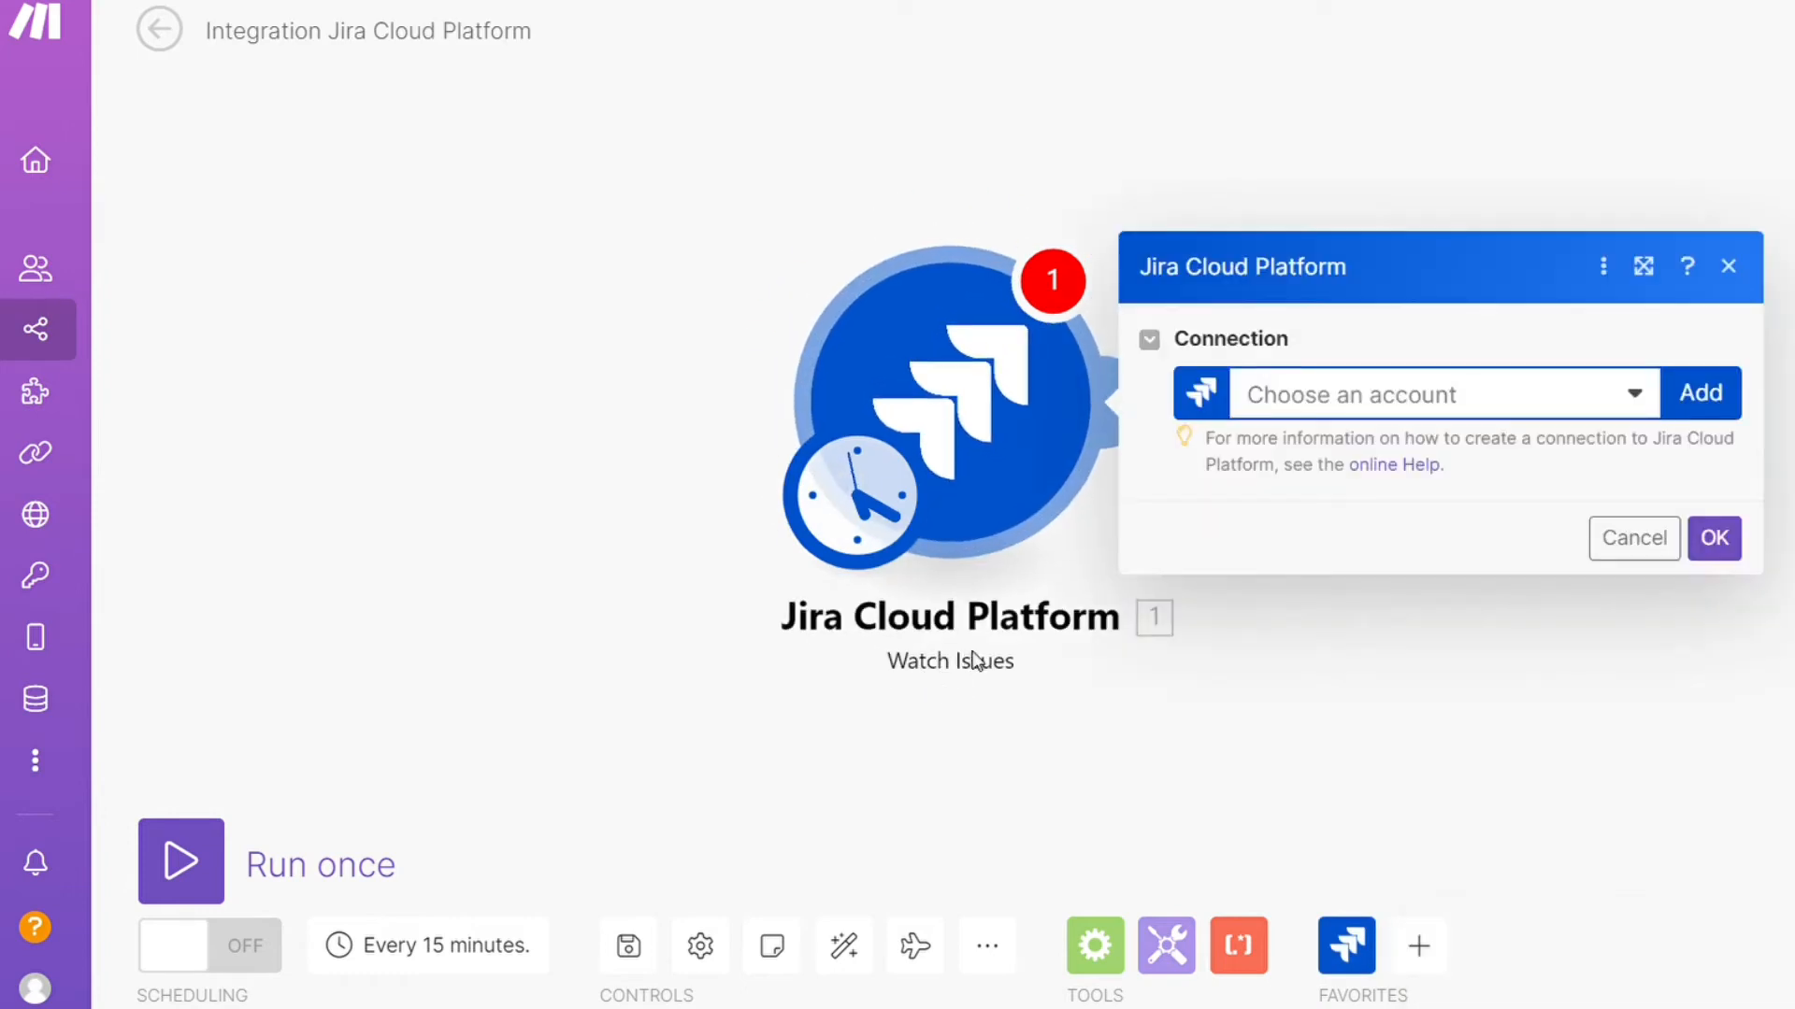
mouse_move(1537, 486)
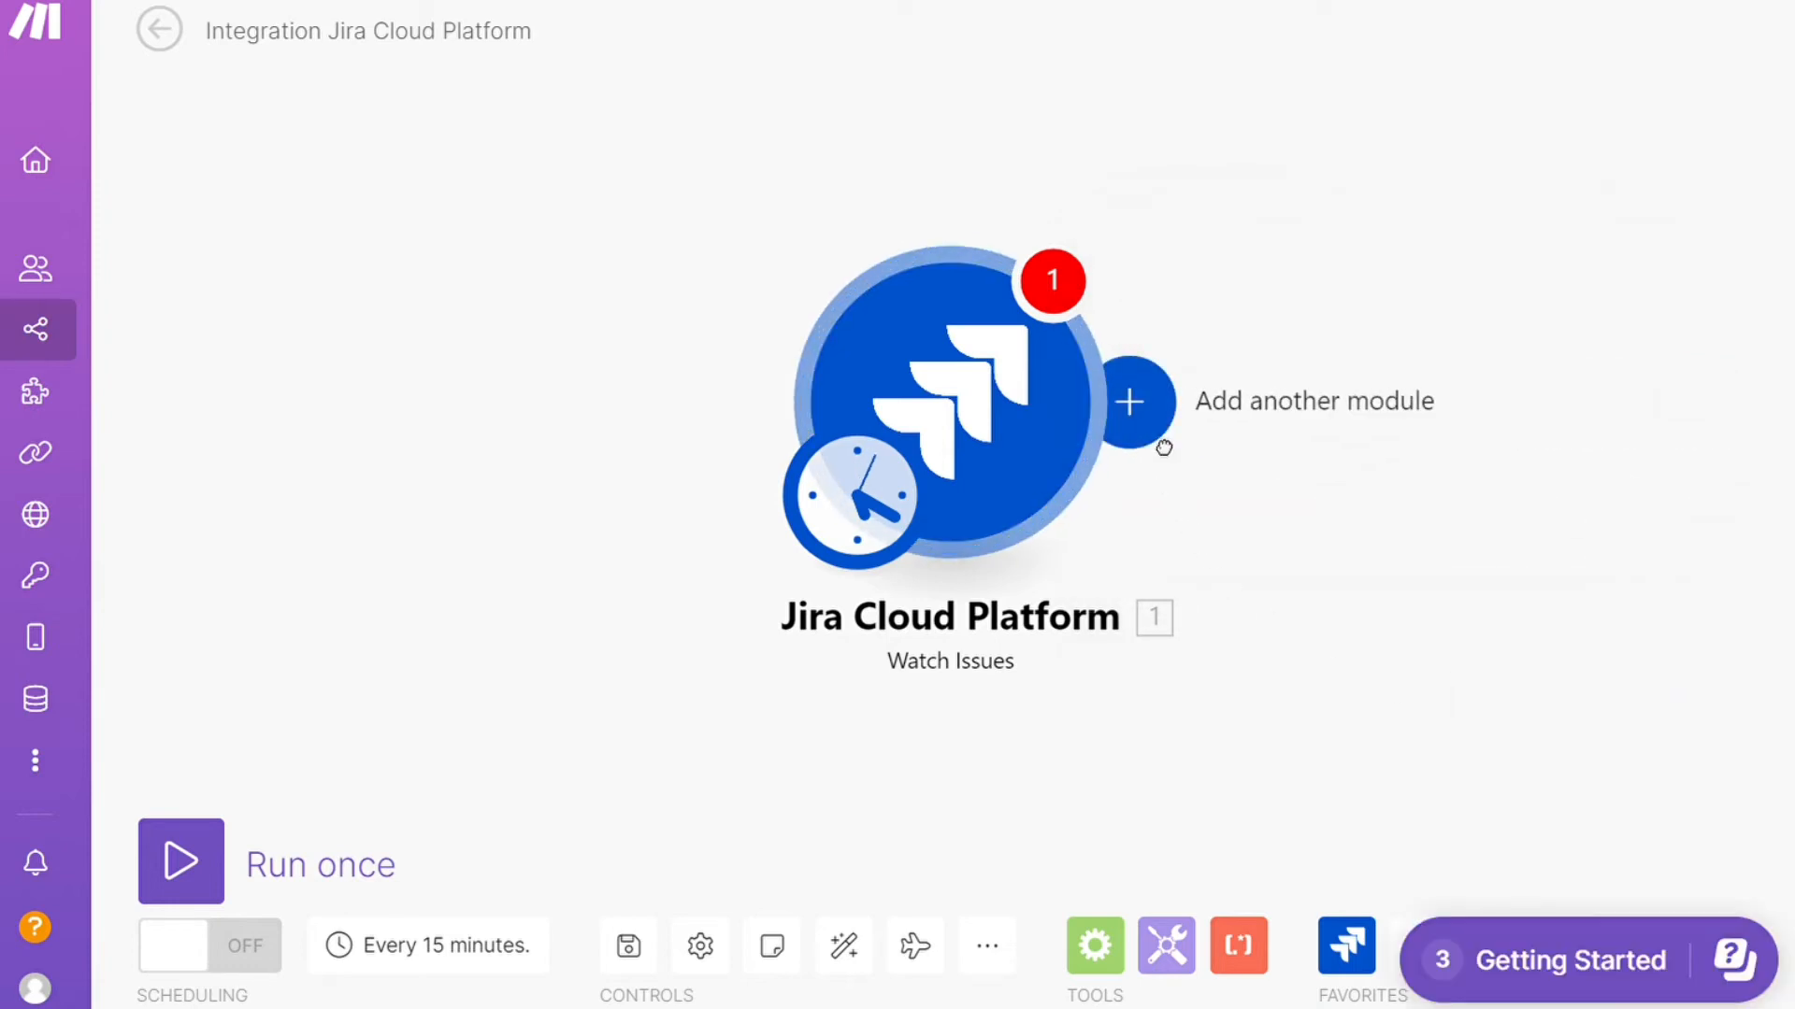
Leave the Jira connection unset and add a second module slot after the trigger
click(1131, 402)
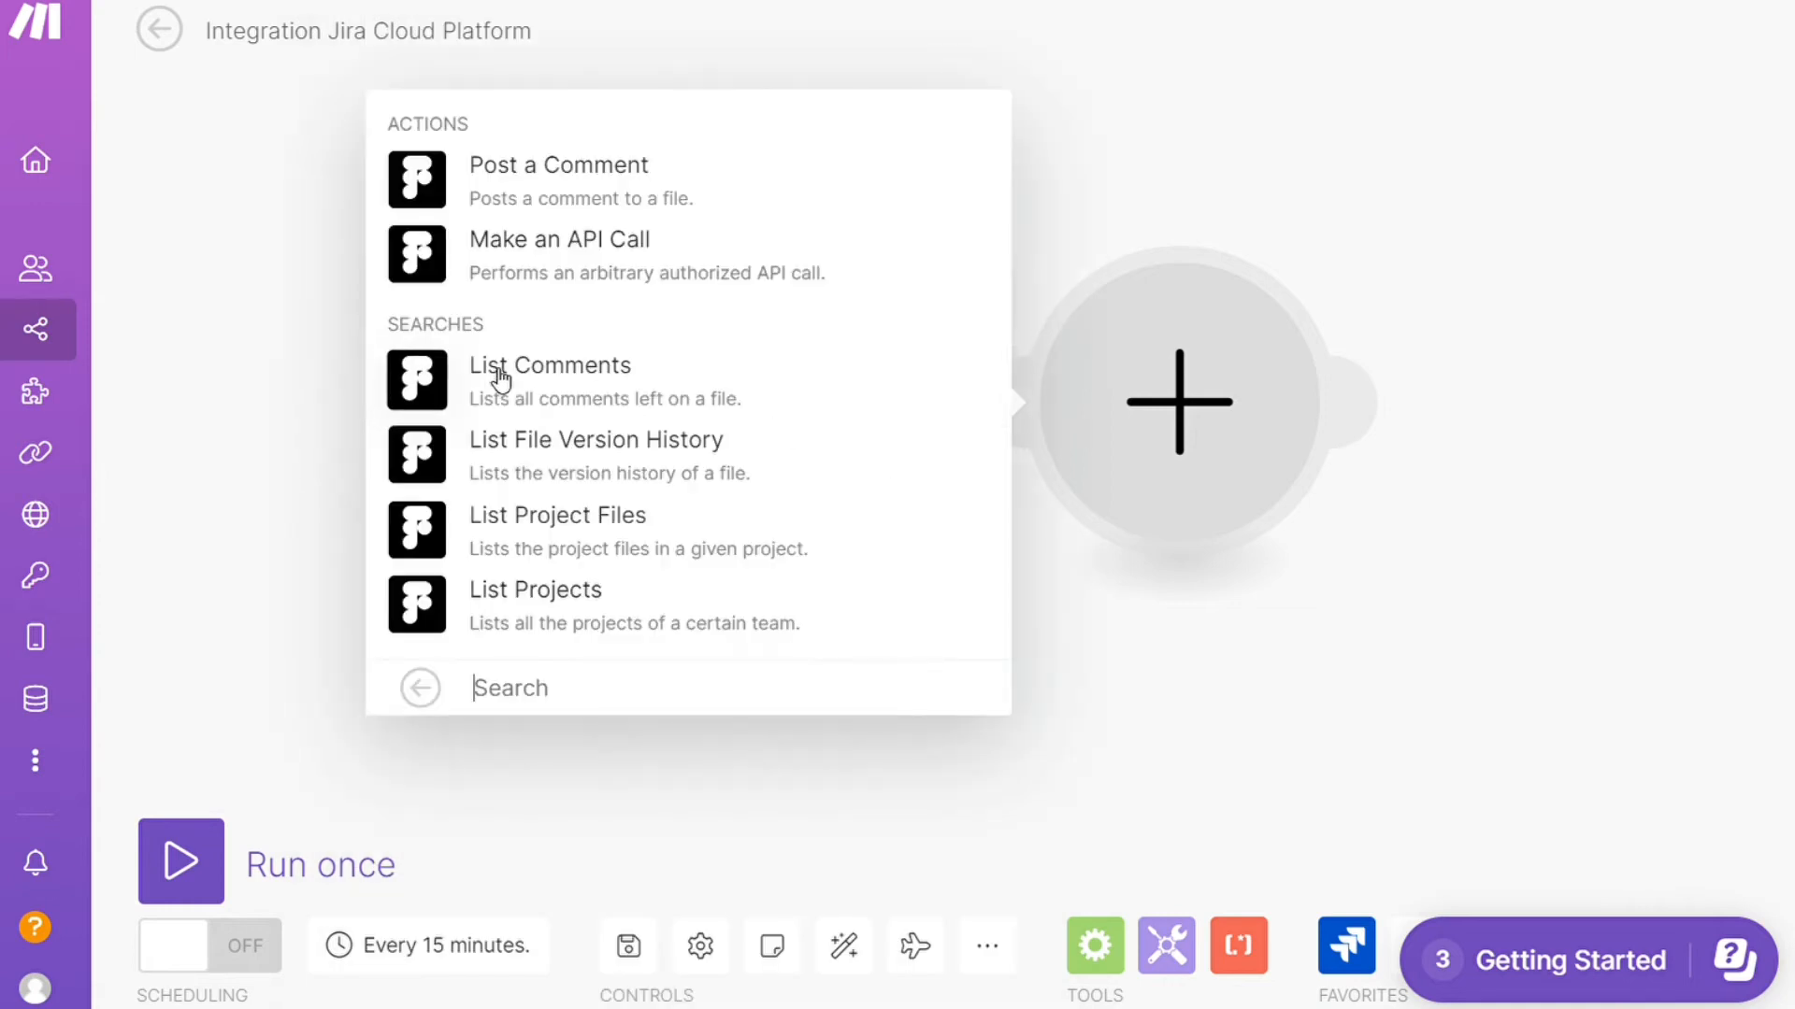
mouse_move(521, 201)
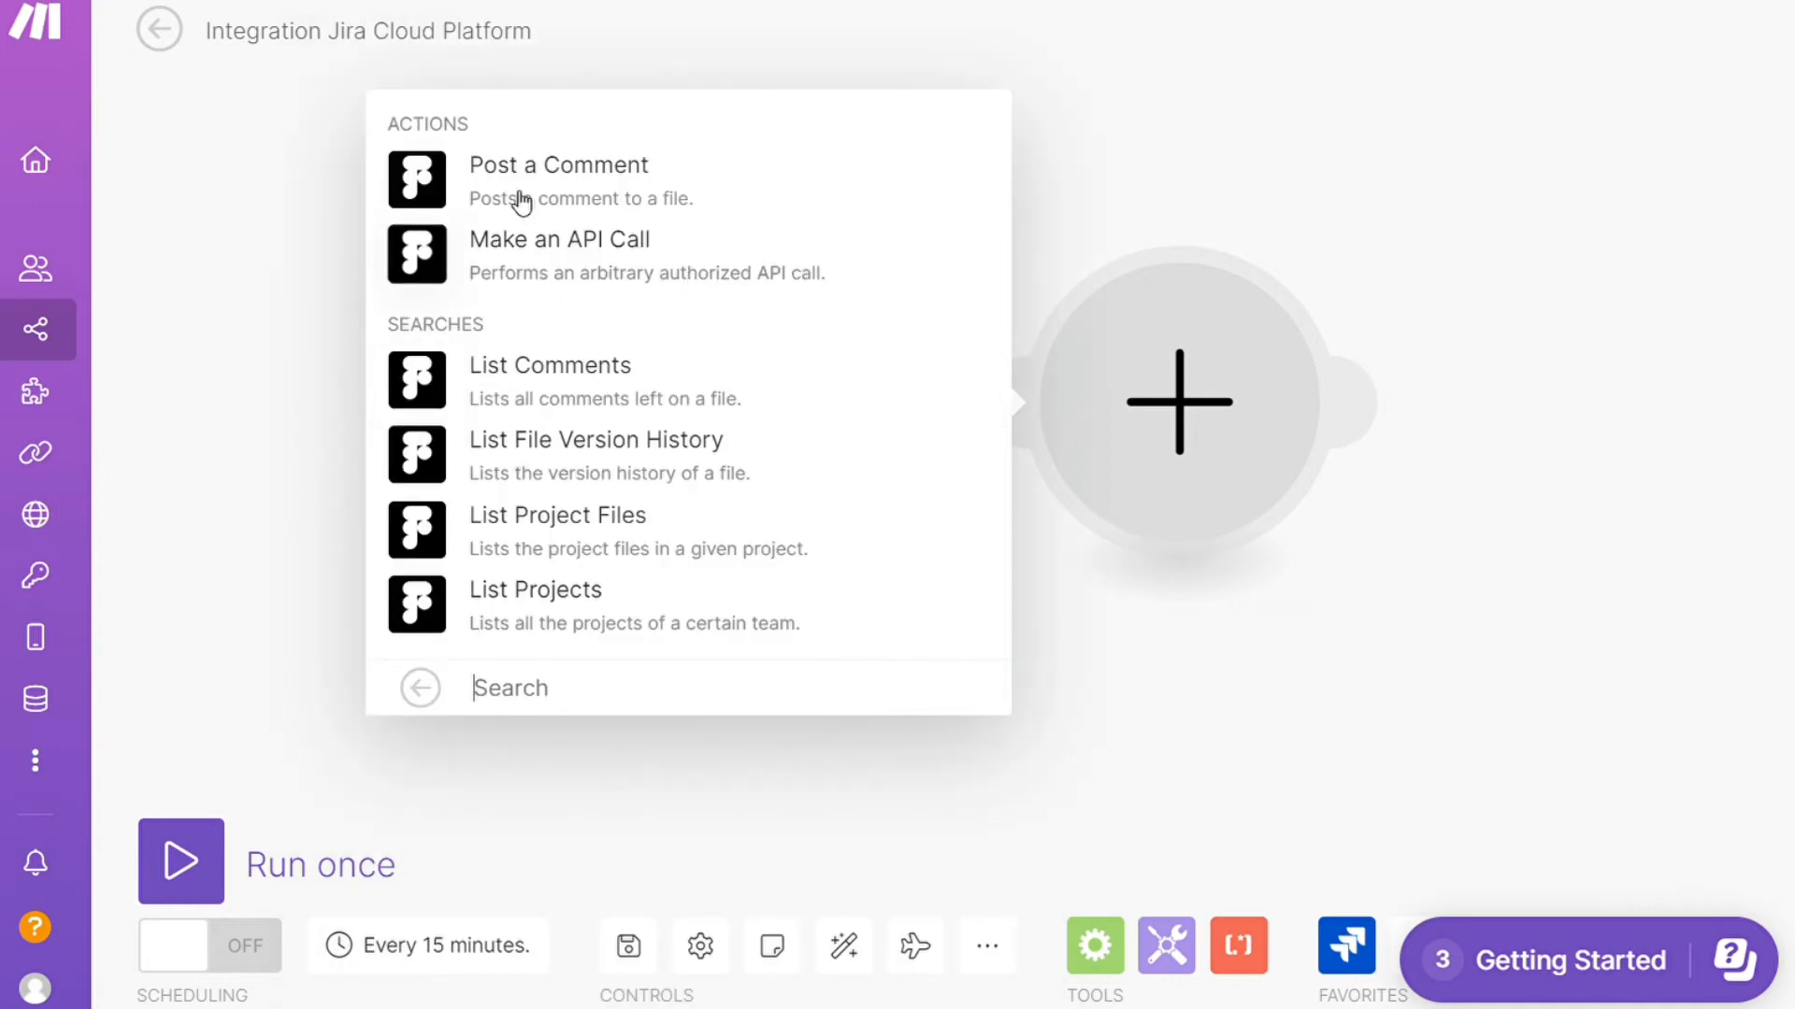
mouse_move(680, 503)
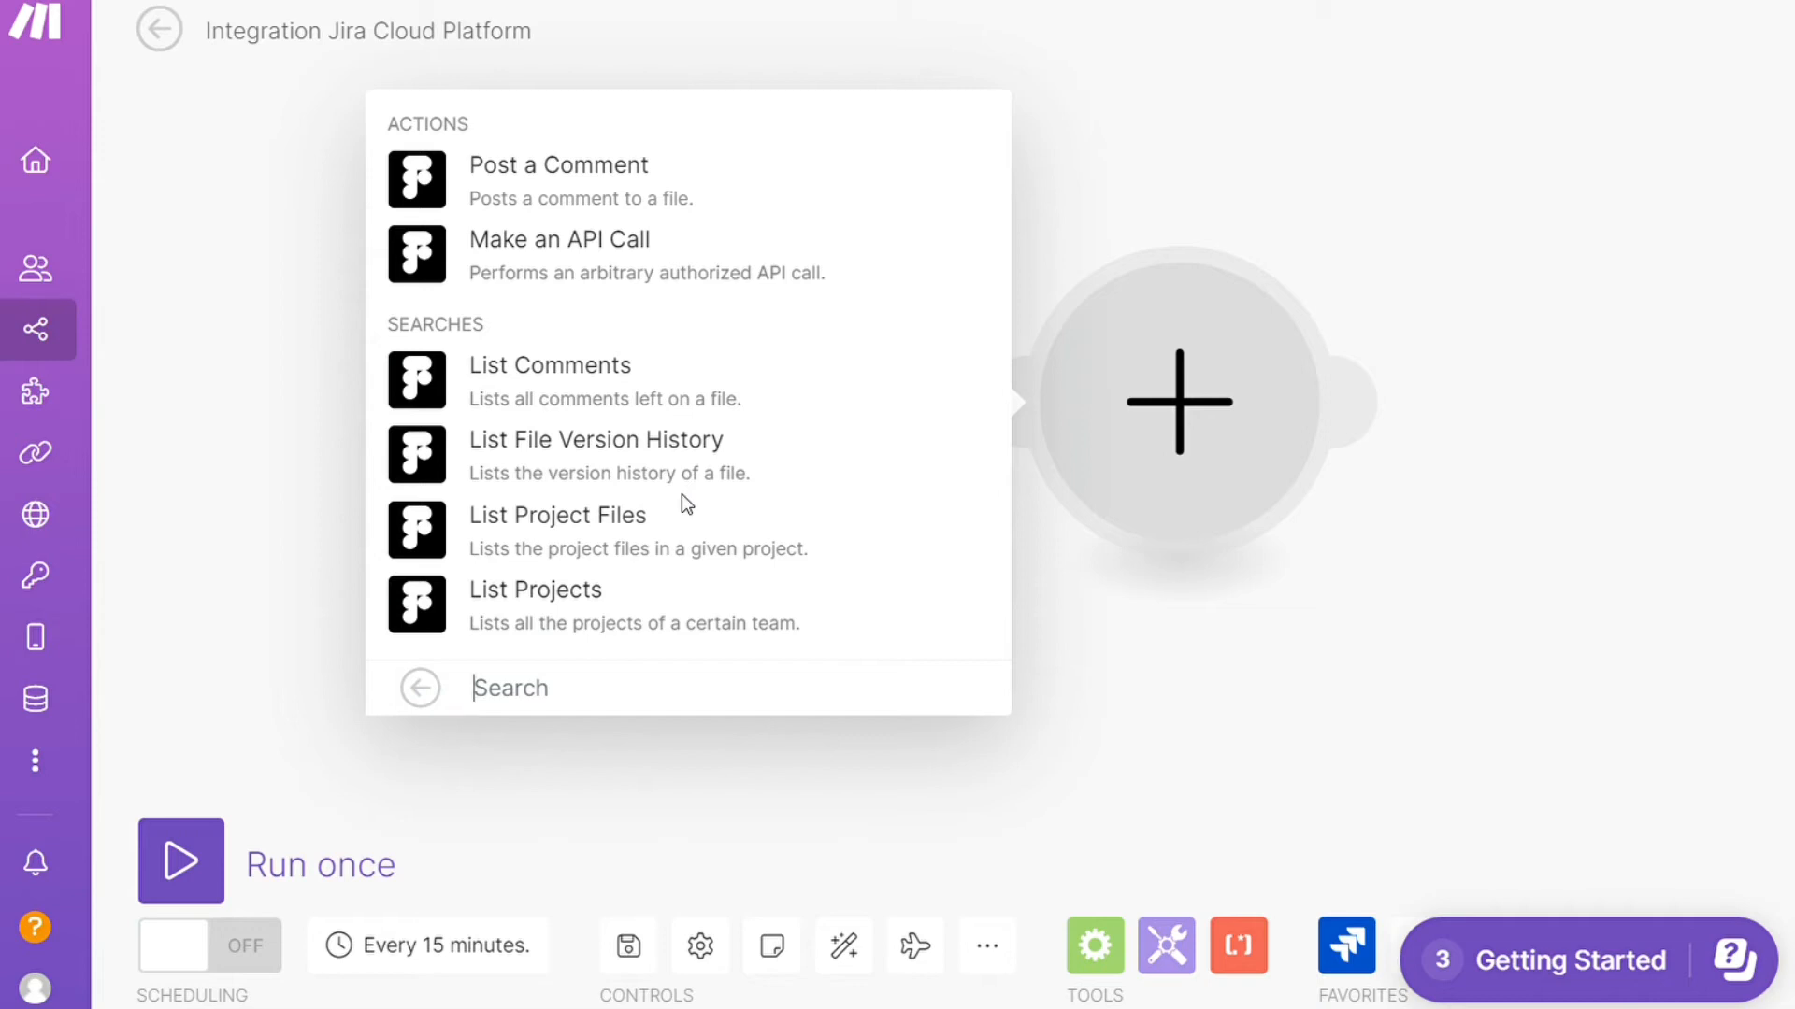
mouse_move(793, 361)
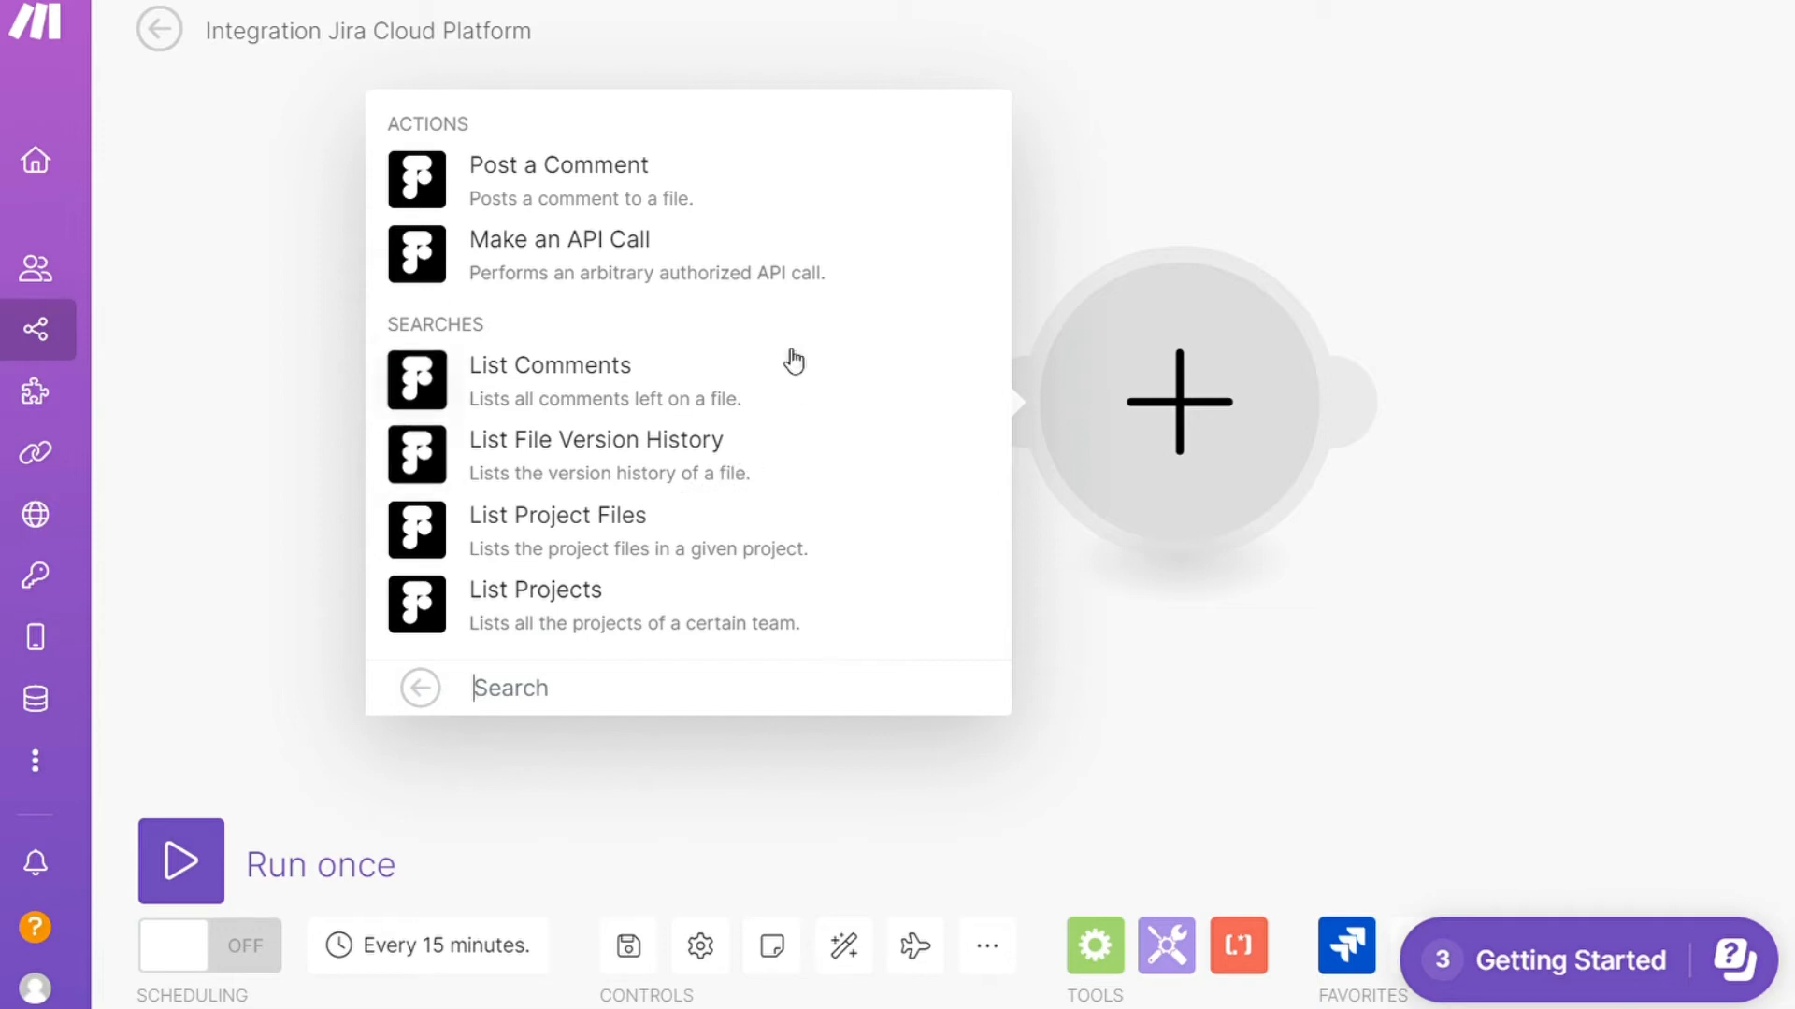
Add Figma's Post a Comment module and dismiss its connection settings
click(557, 164)
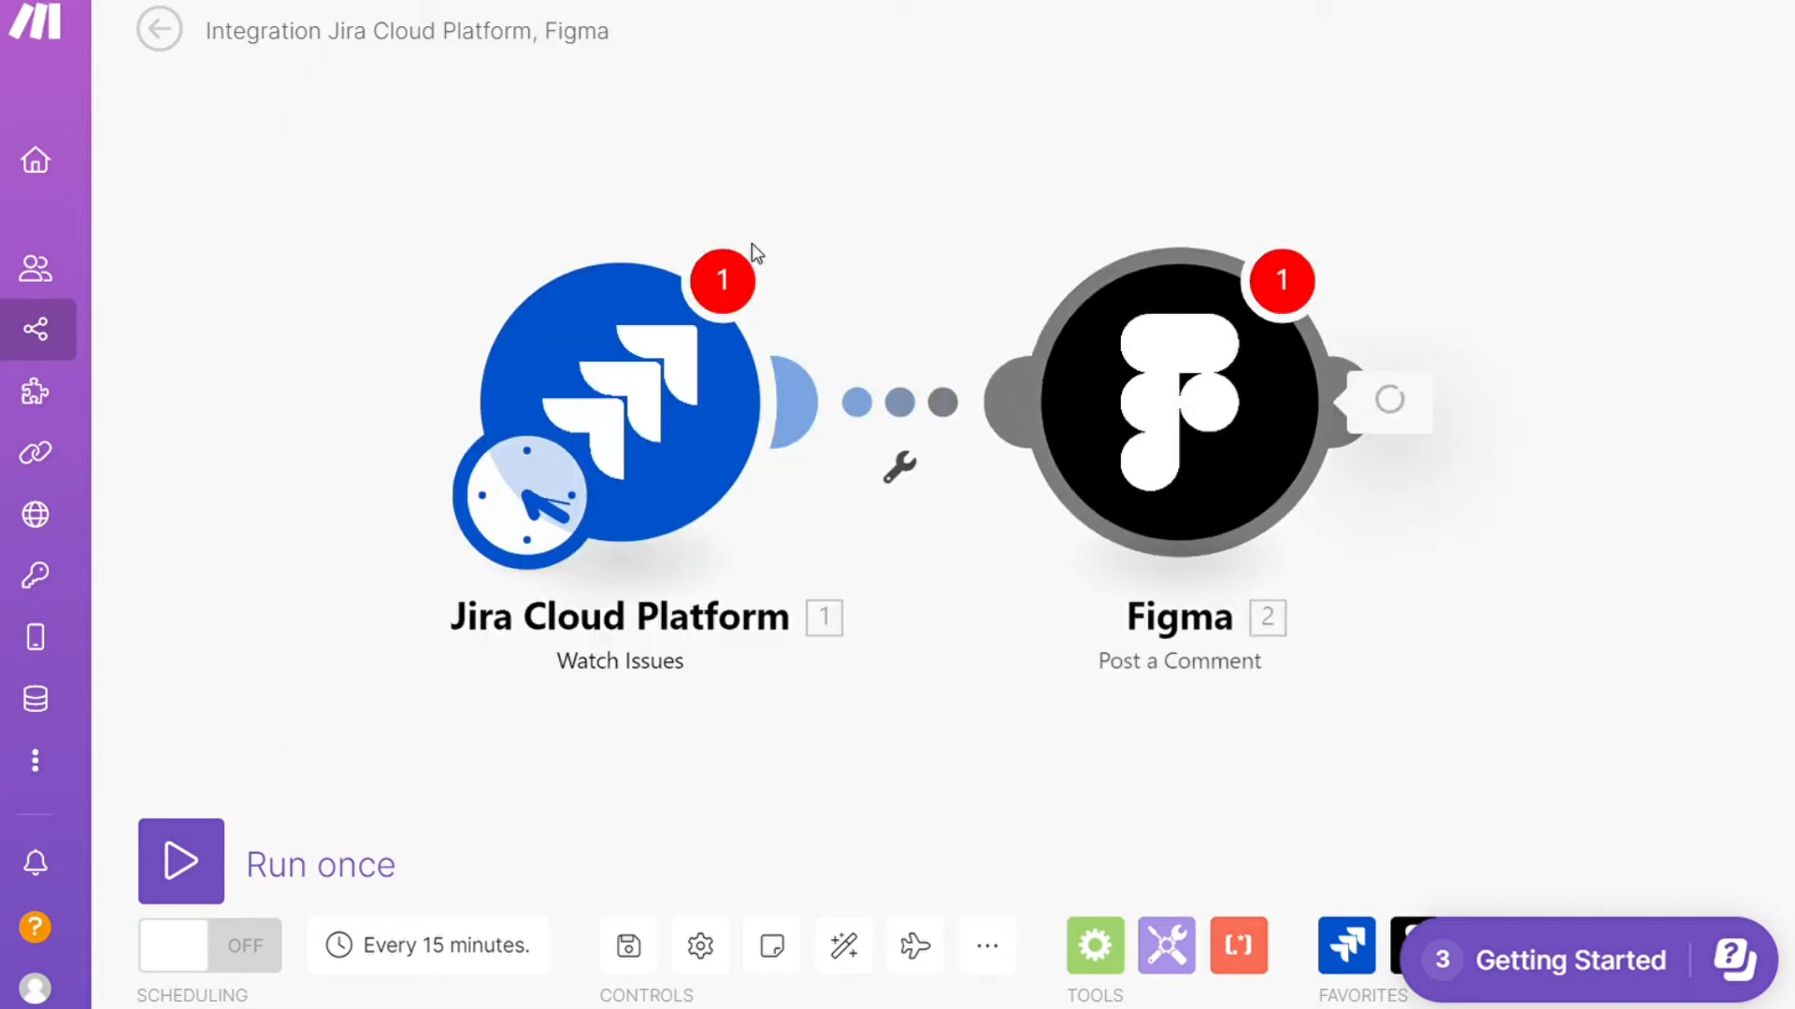
click(1179, 400)
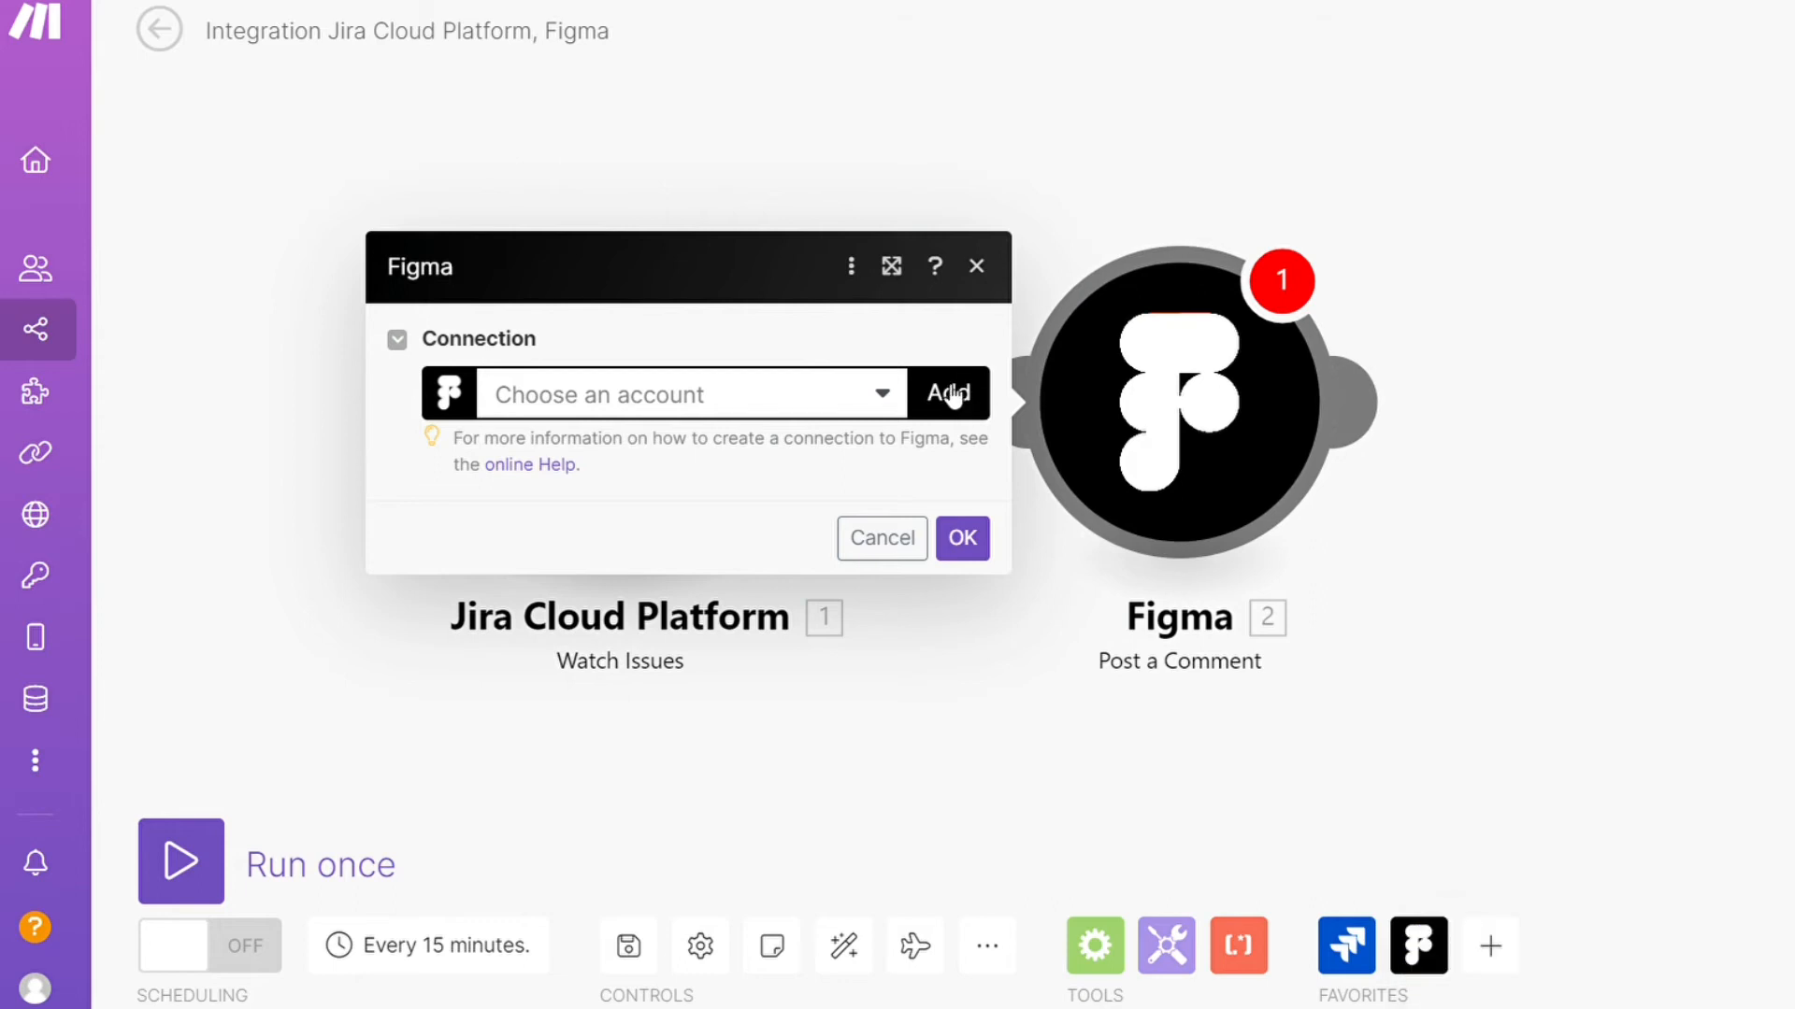
click(880, 538)
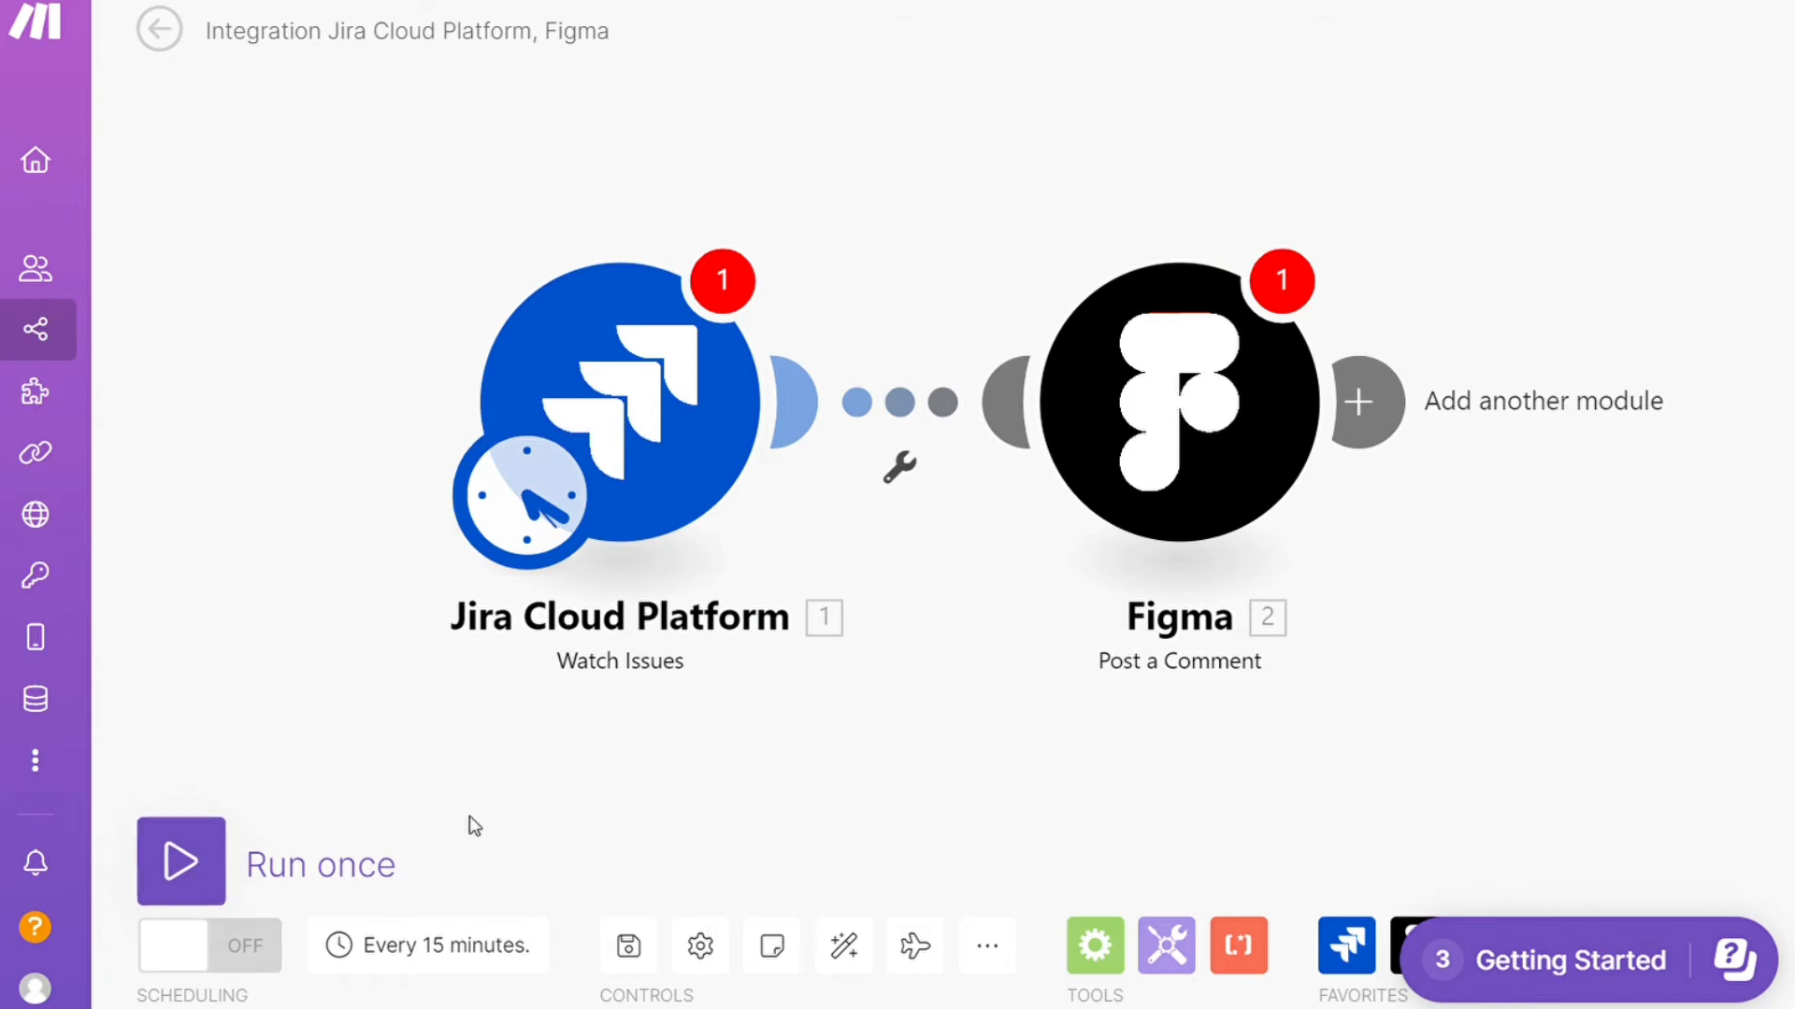
mouse_move(136, 383)
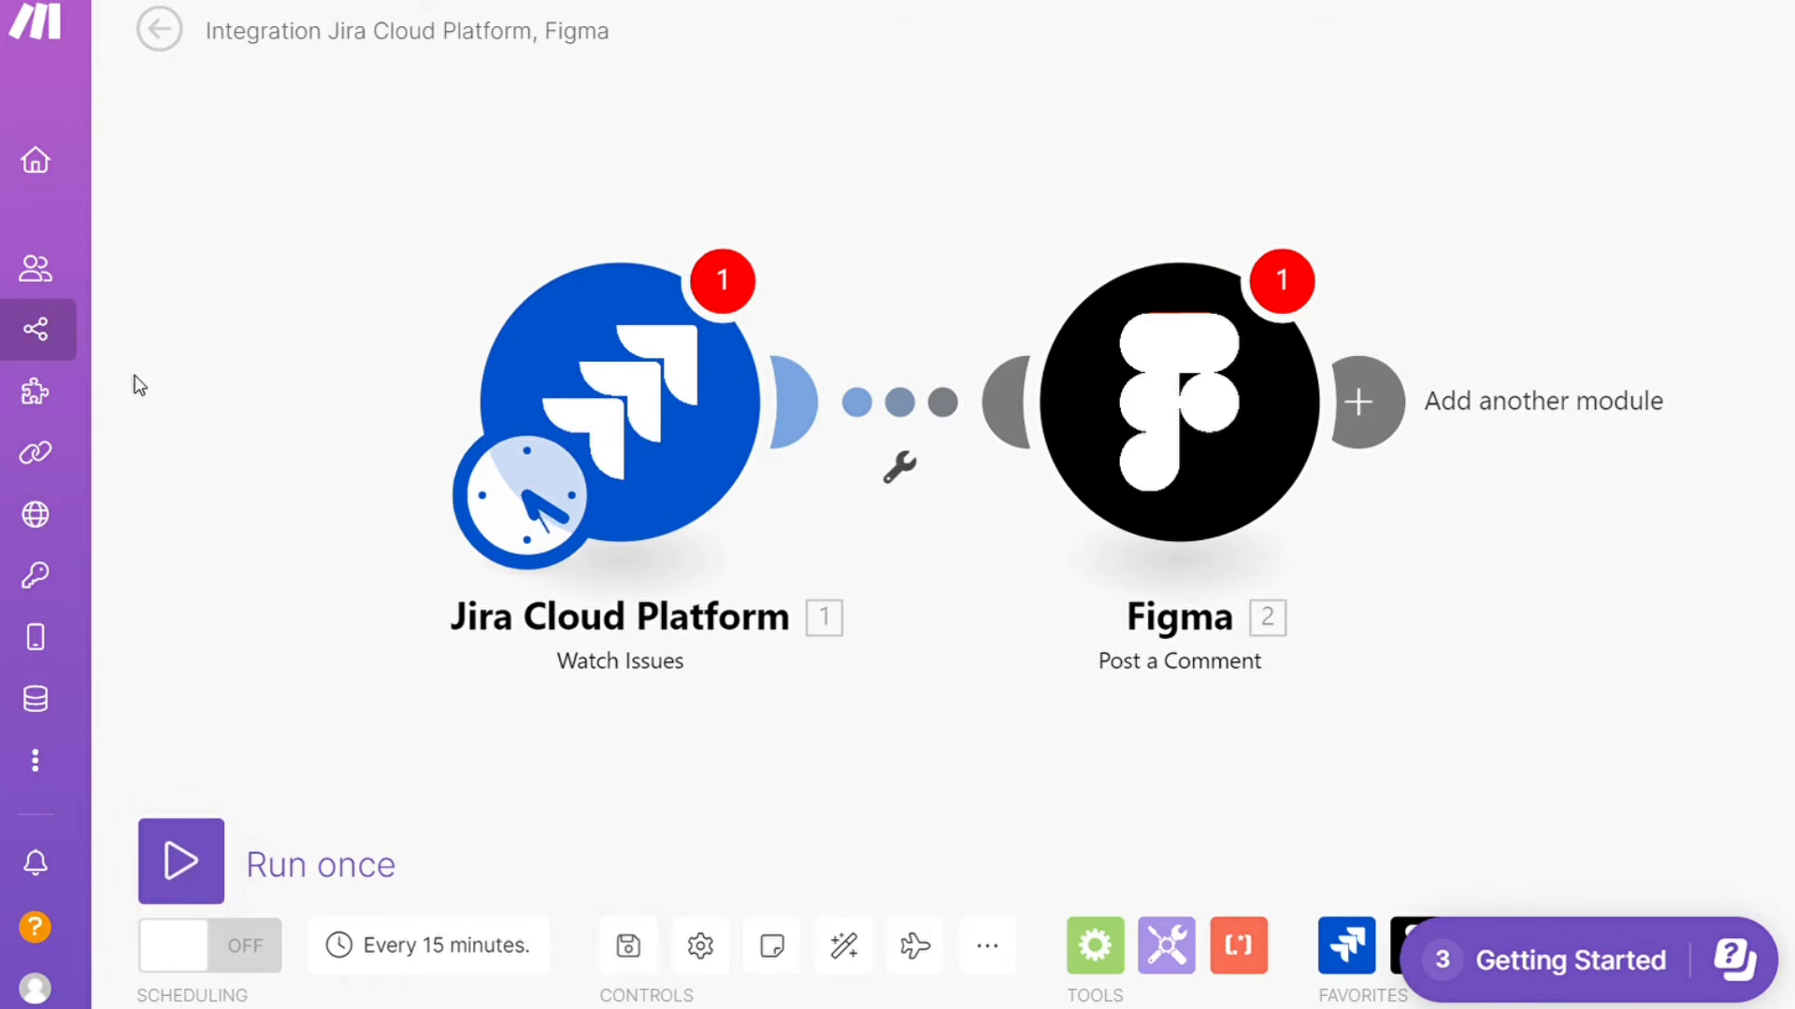
Leave the scenario editor, discarding the unsaved changes
click(157, 30)
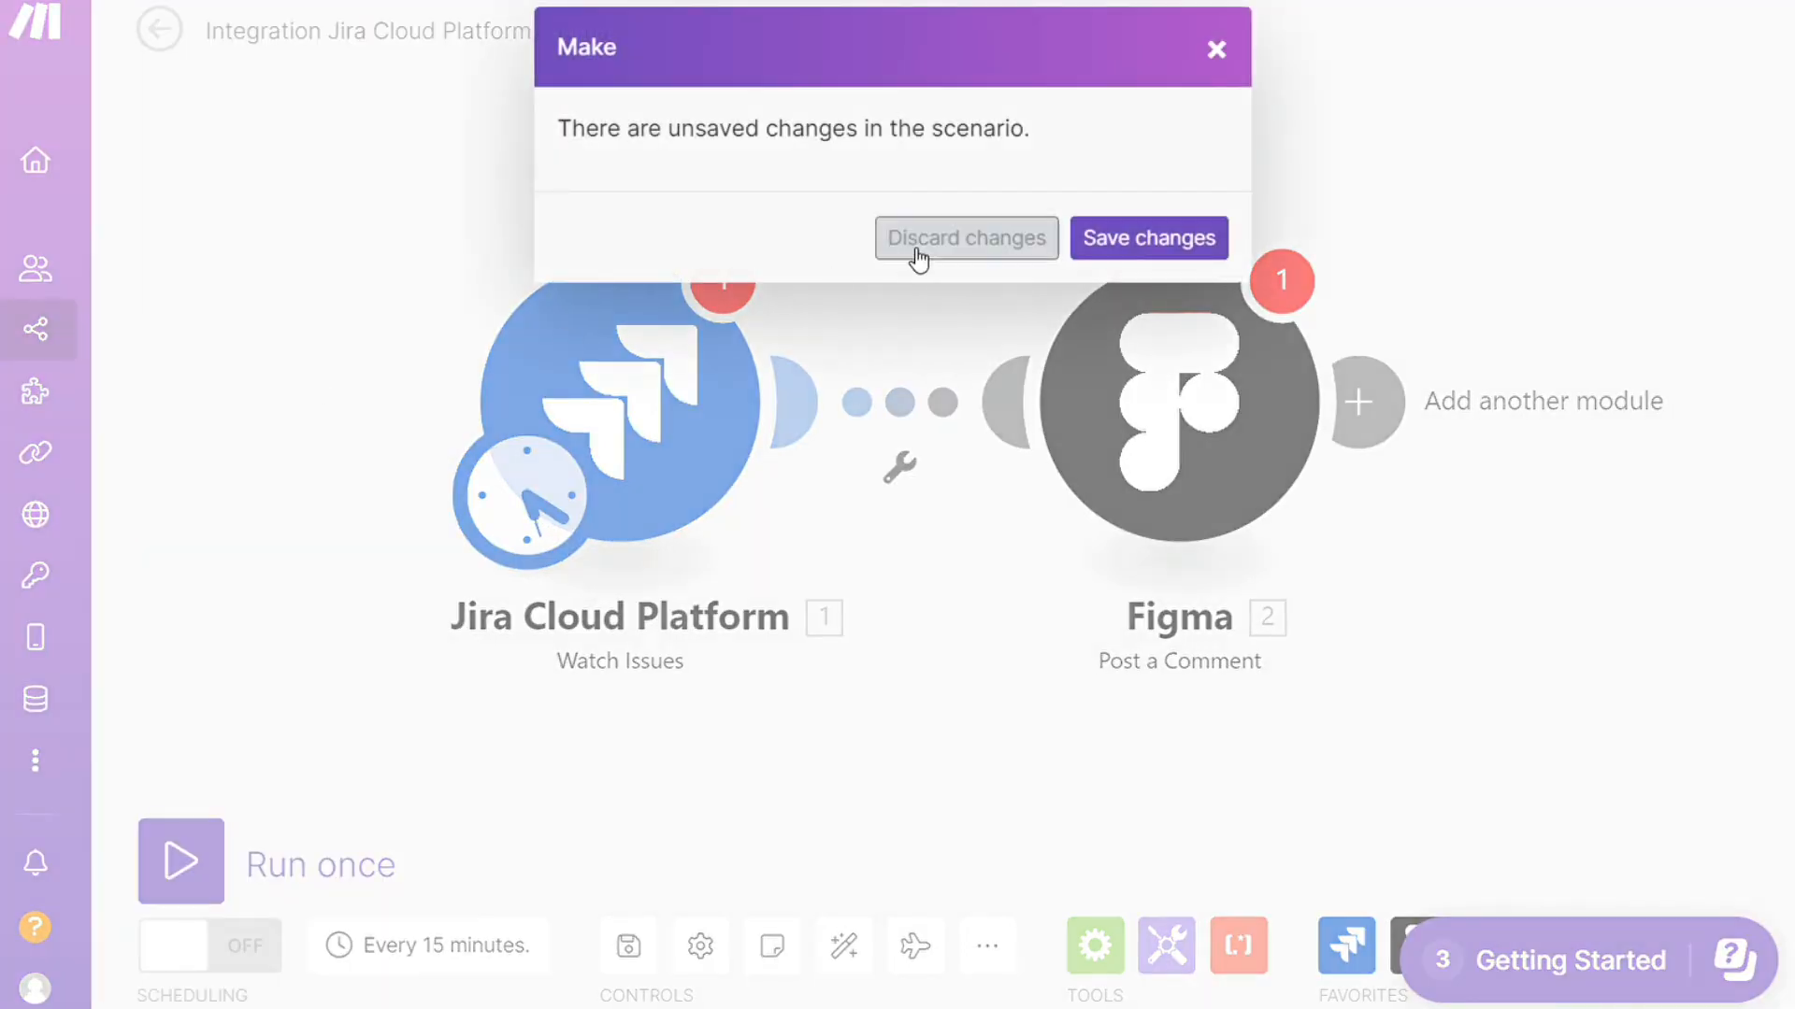
click(965, 237)
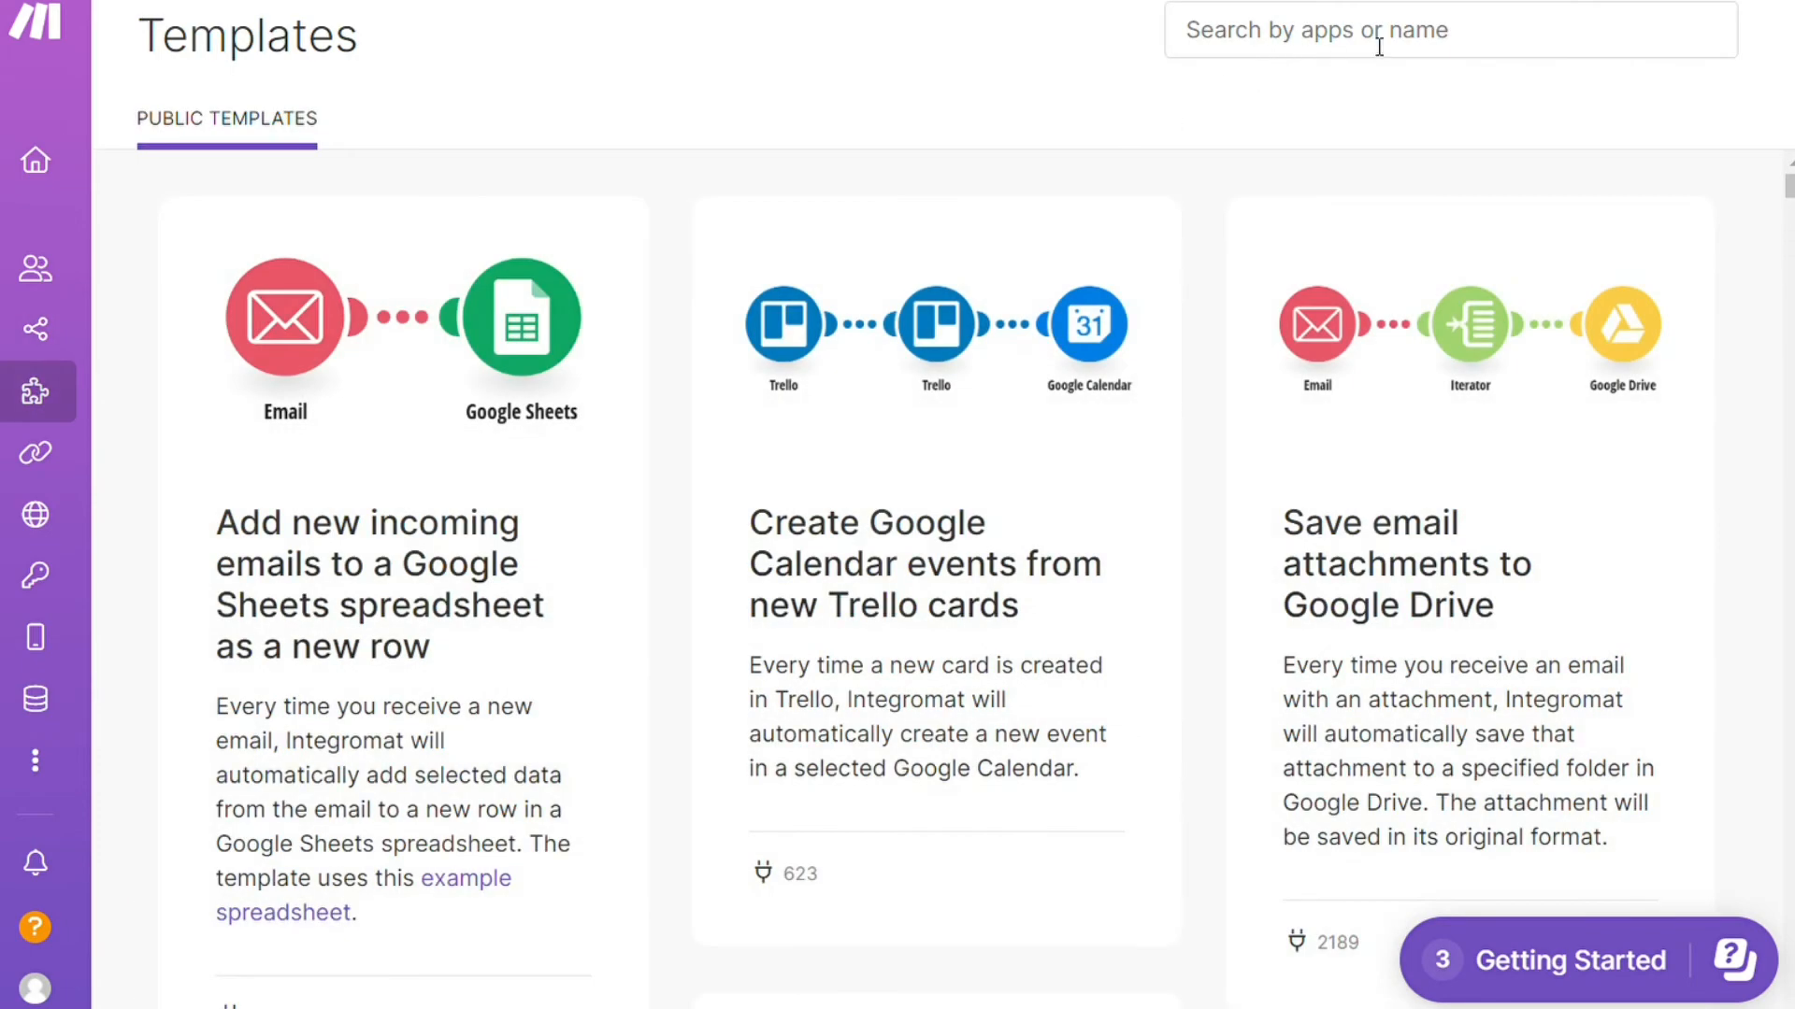
Search the public templates for 'noti' and scroll through the Notion results
text(noti)
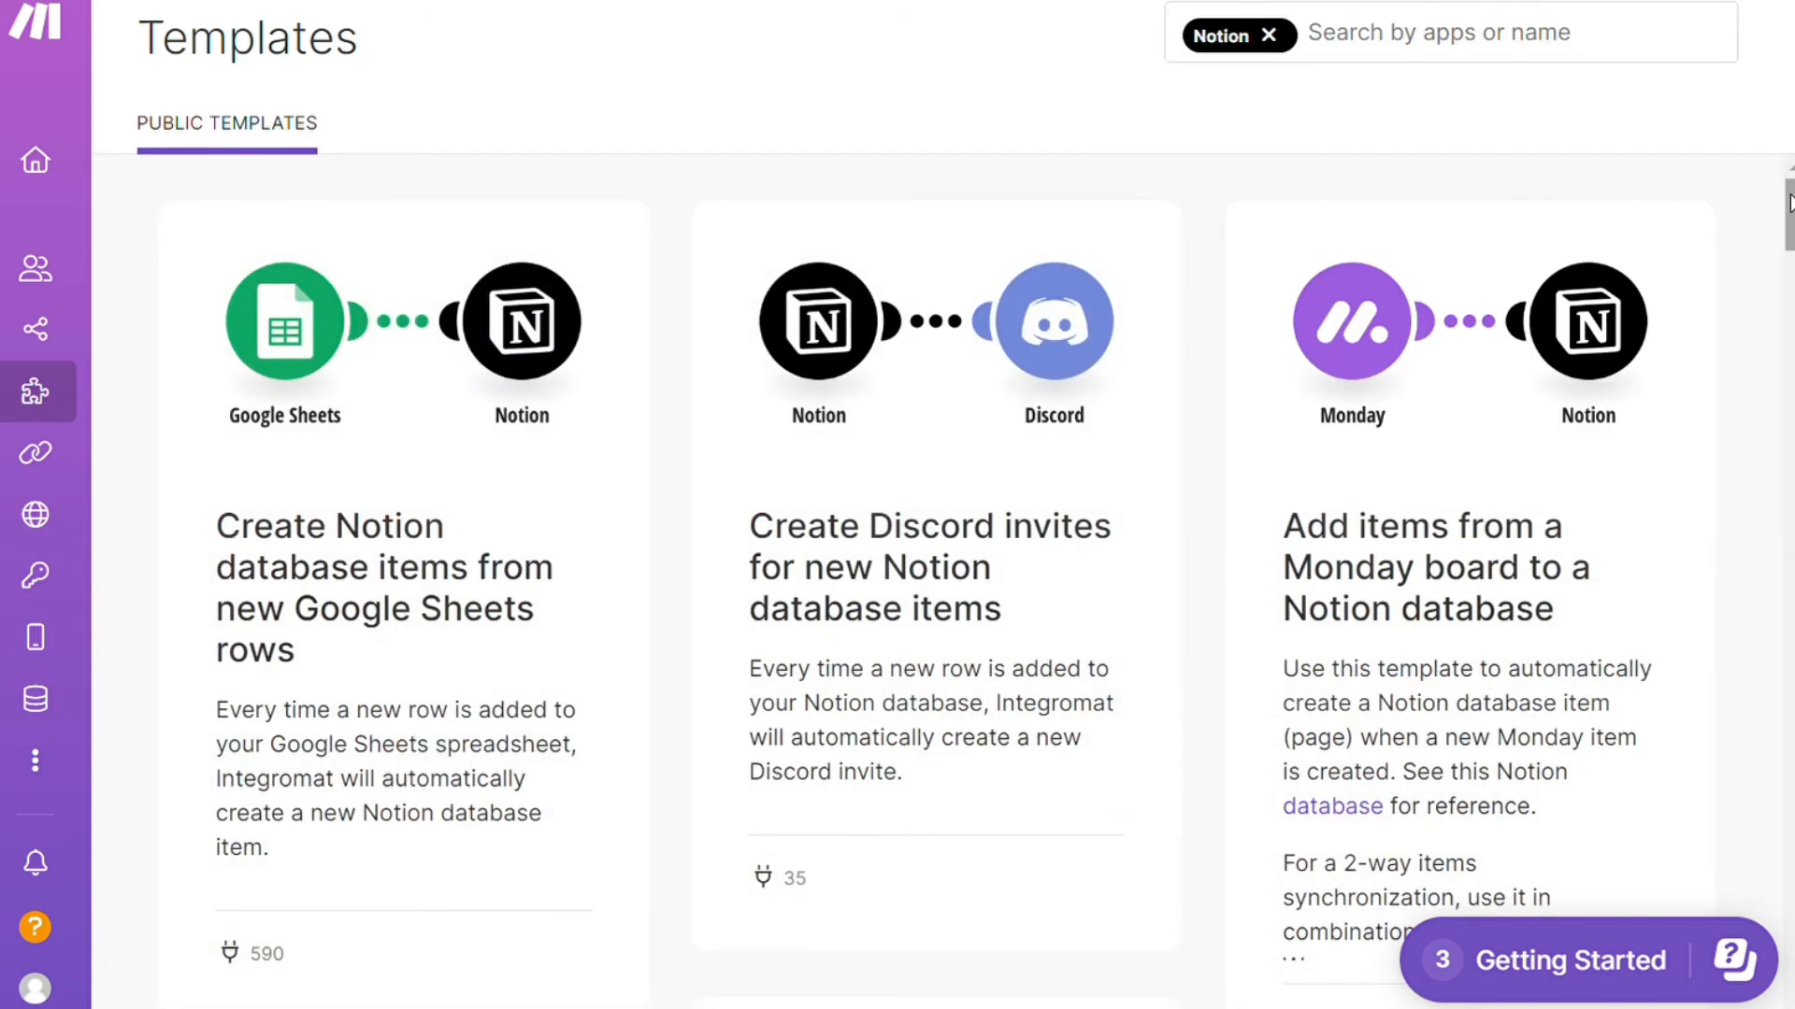
scroll(down, 3)
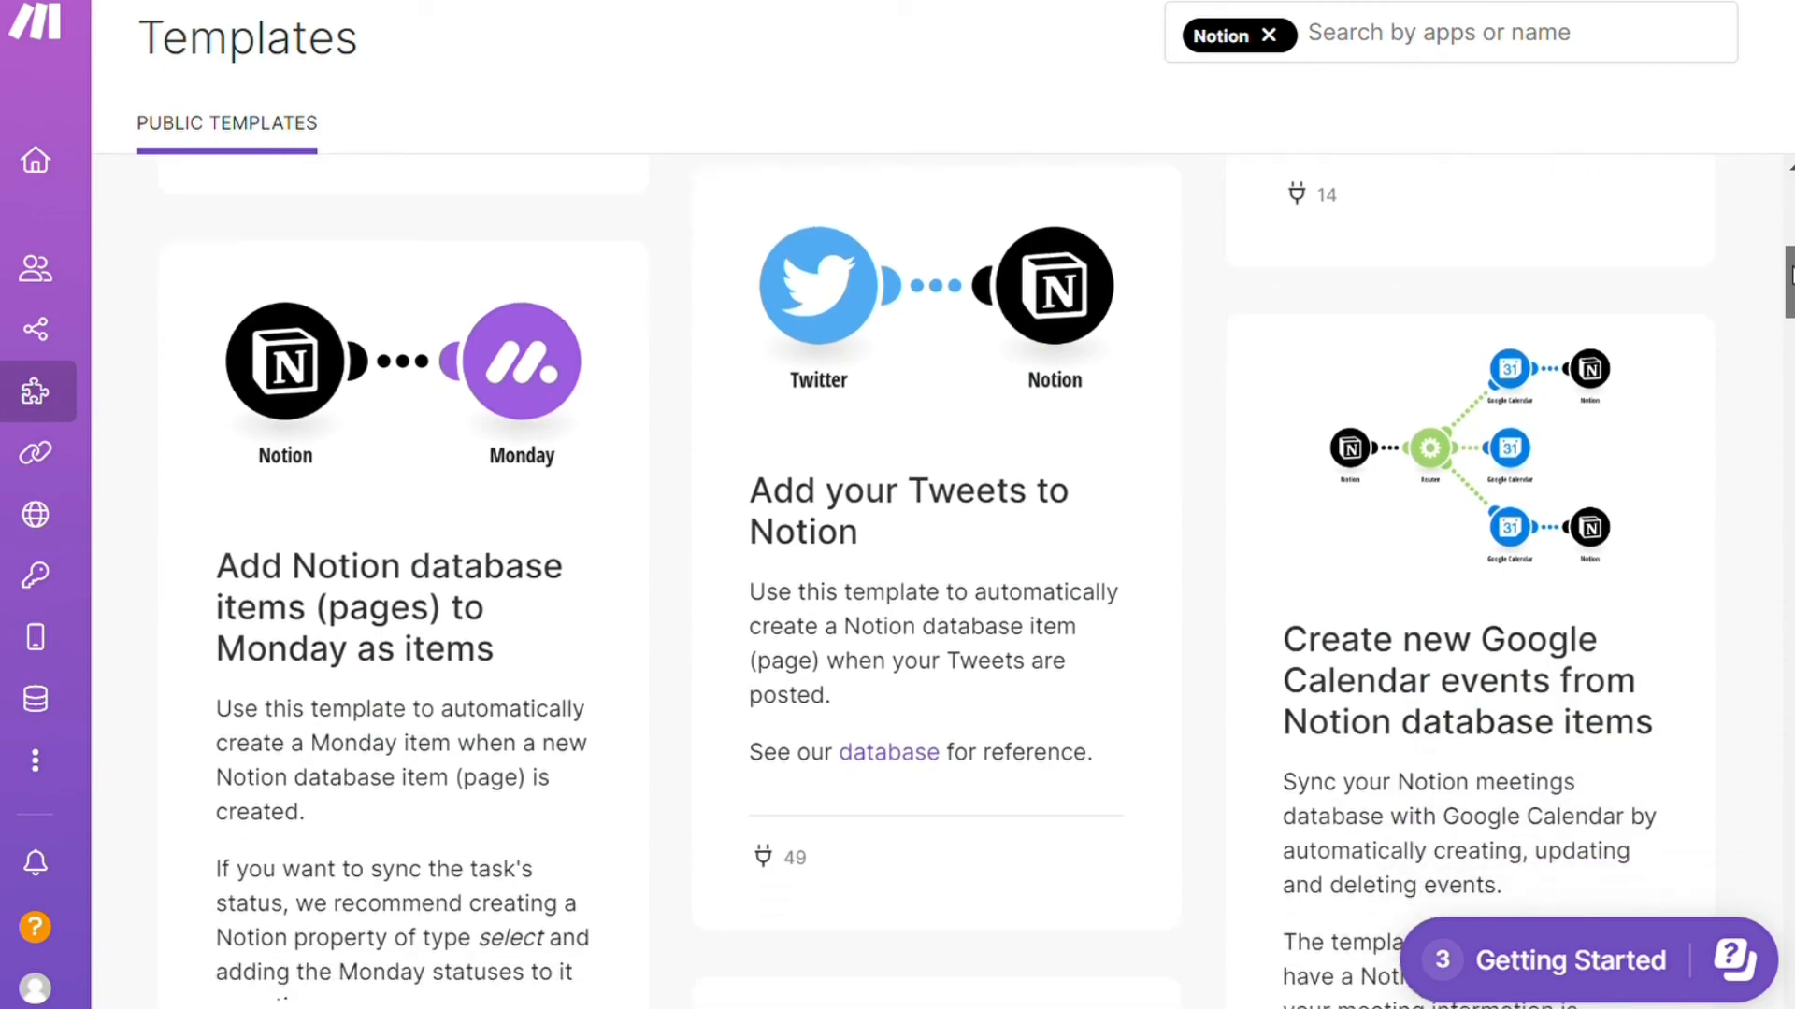
scroll(down, 3)
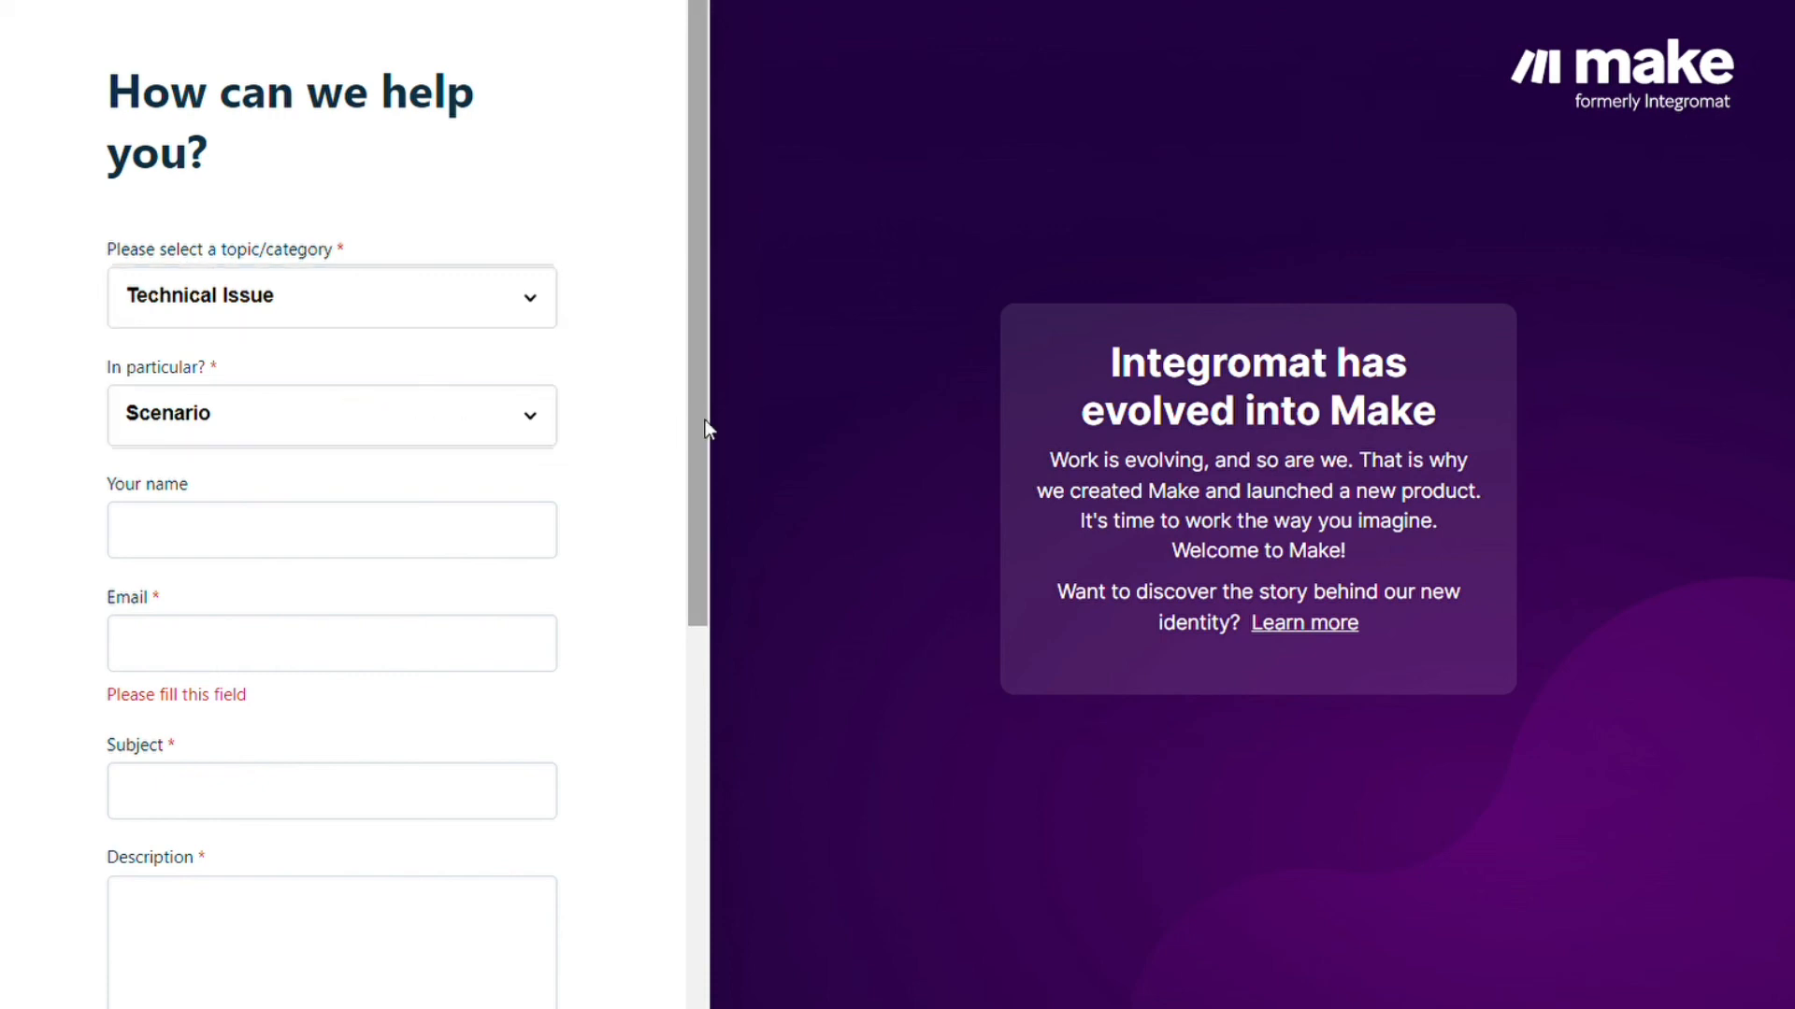
Scroll the help form to its scenario URL, file upload, captcha and submit fields
scroll(down, 3)
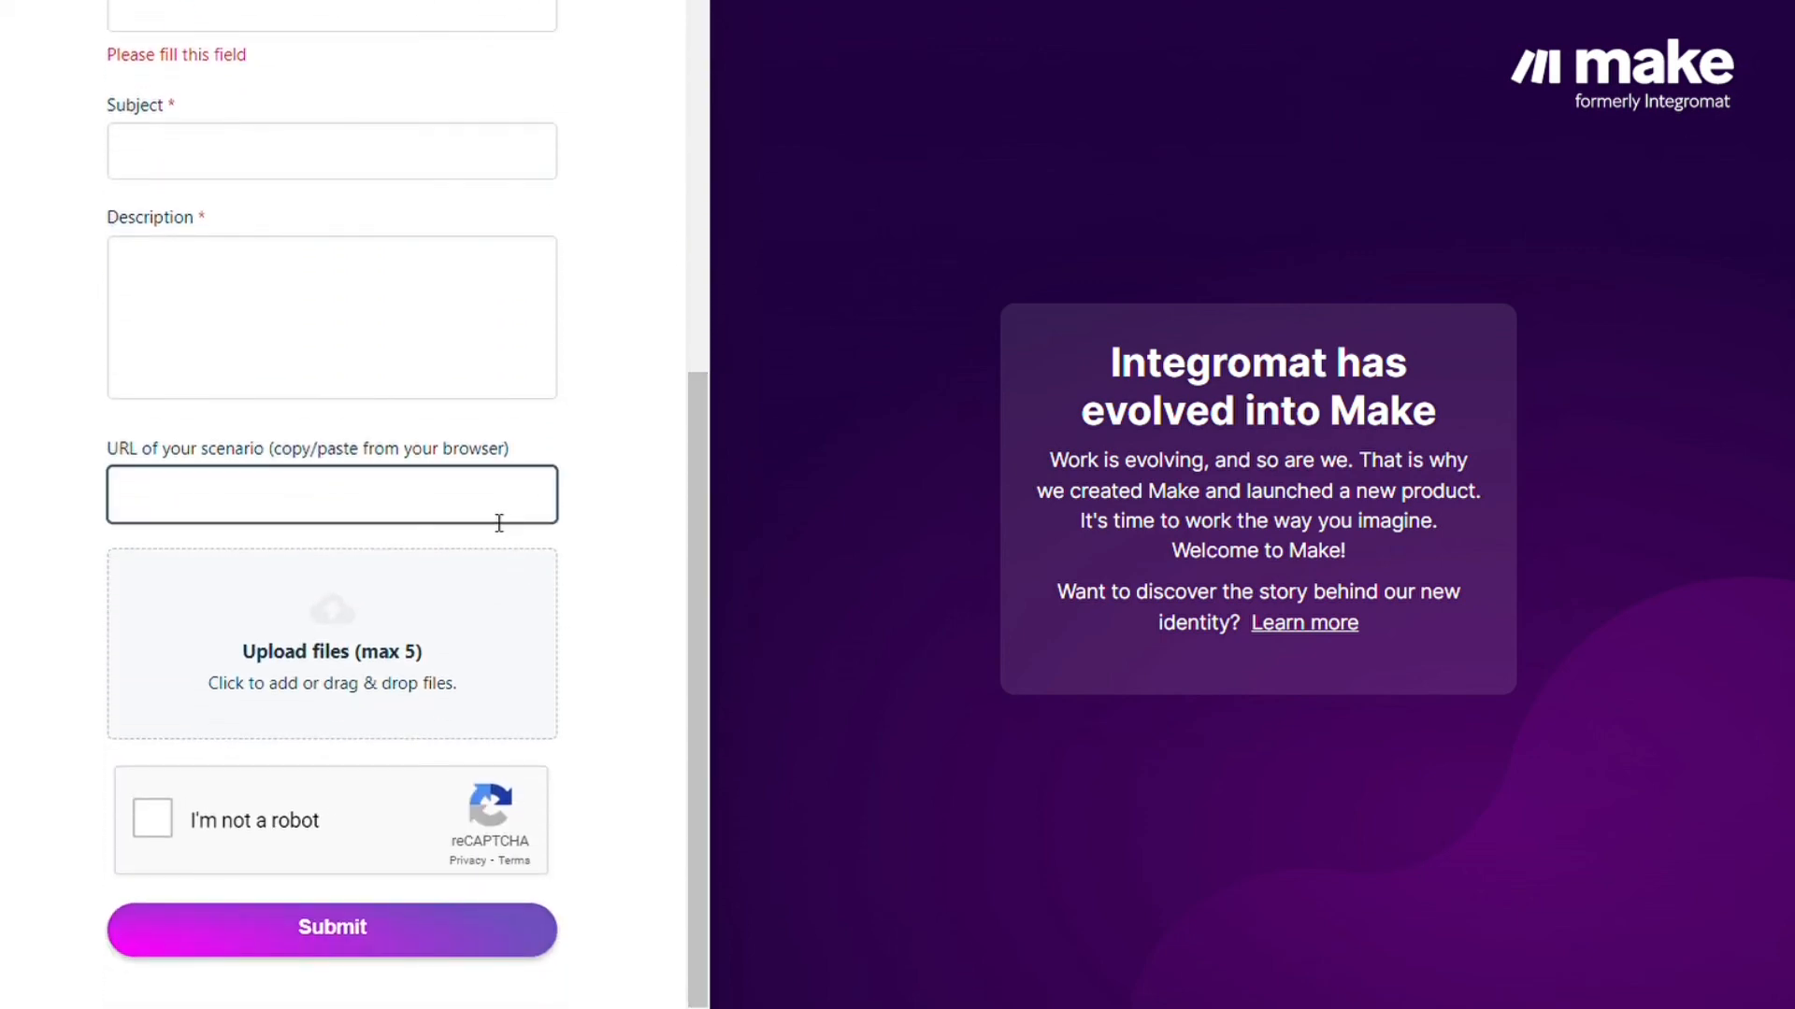